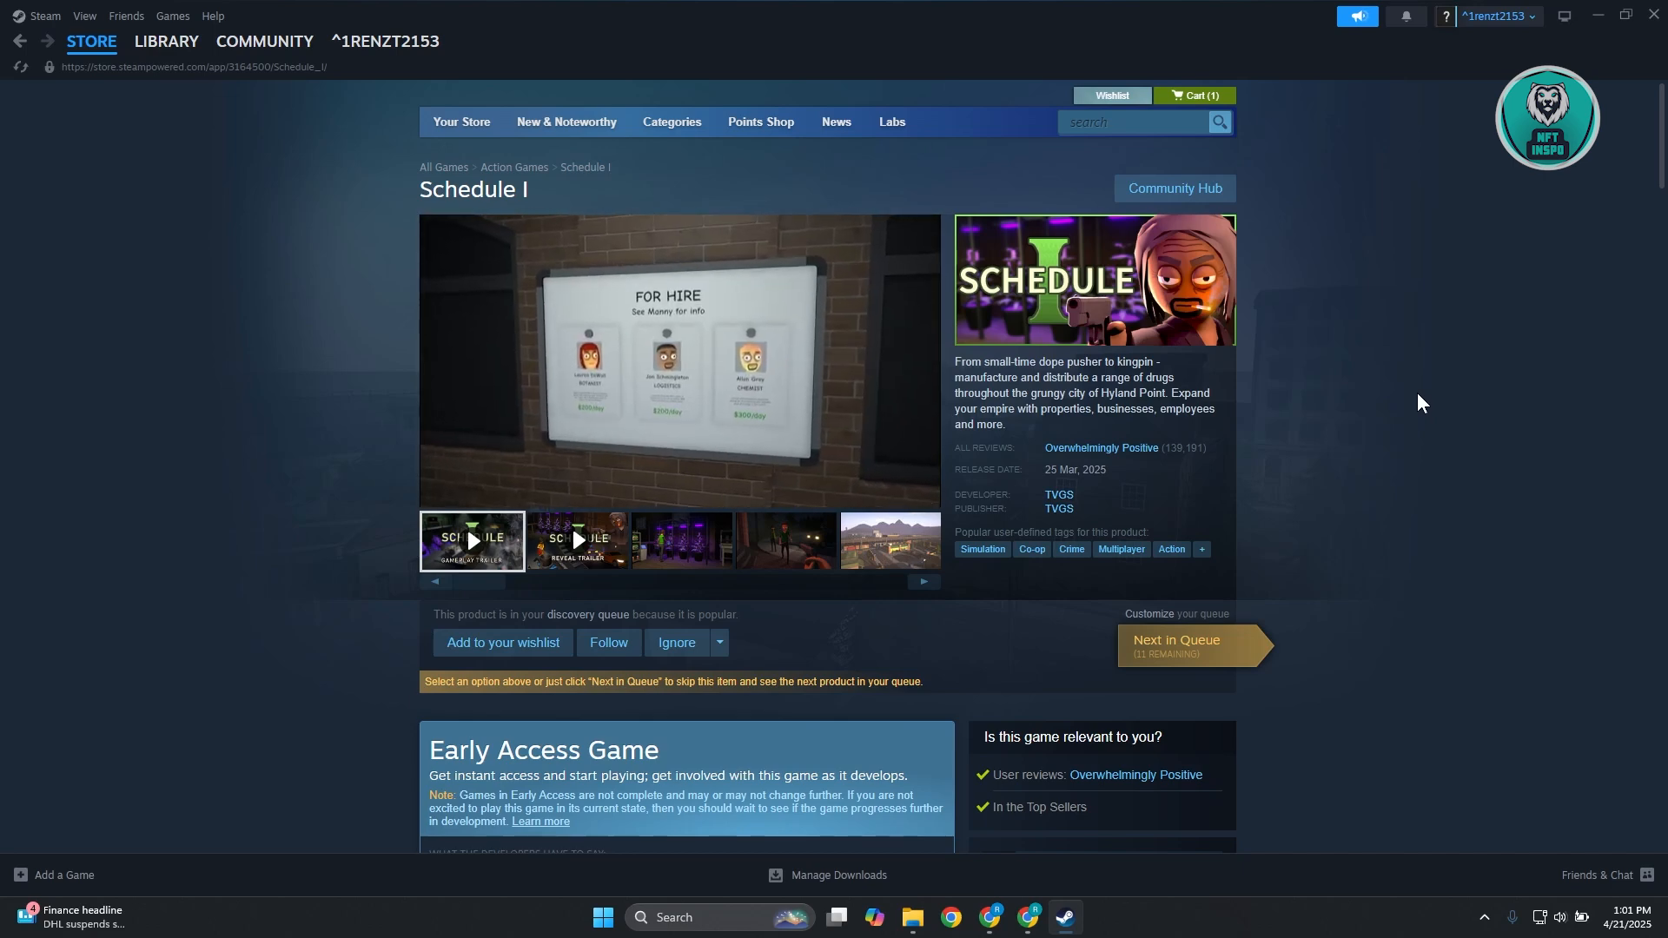
# Play the Schedule I trailer and scroll to its minimum and recommended system requirements
pyautogui.click(473, 540)
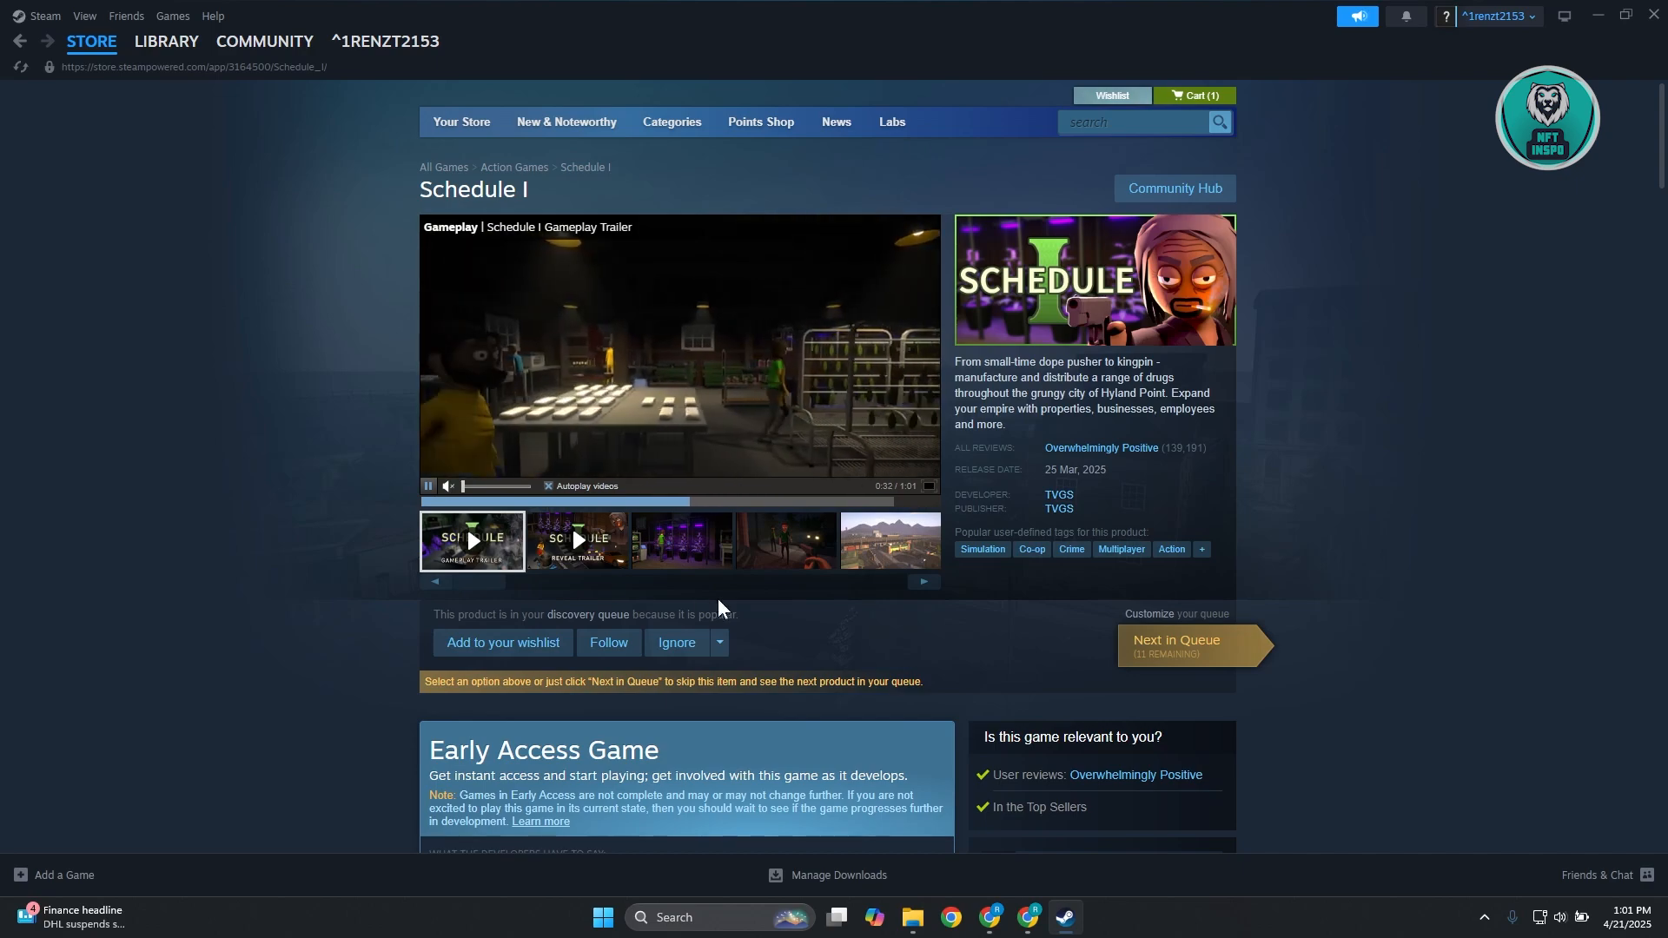
pyautogui.scroll(-3)
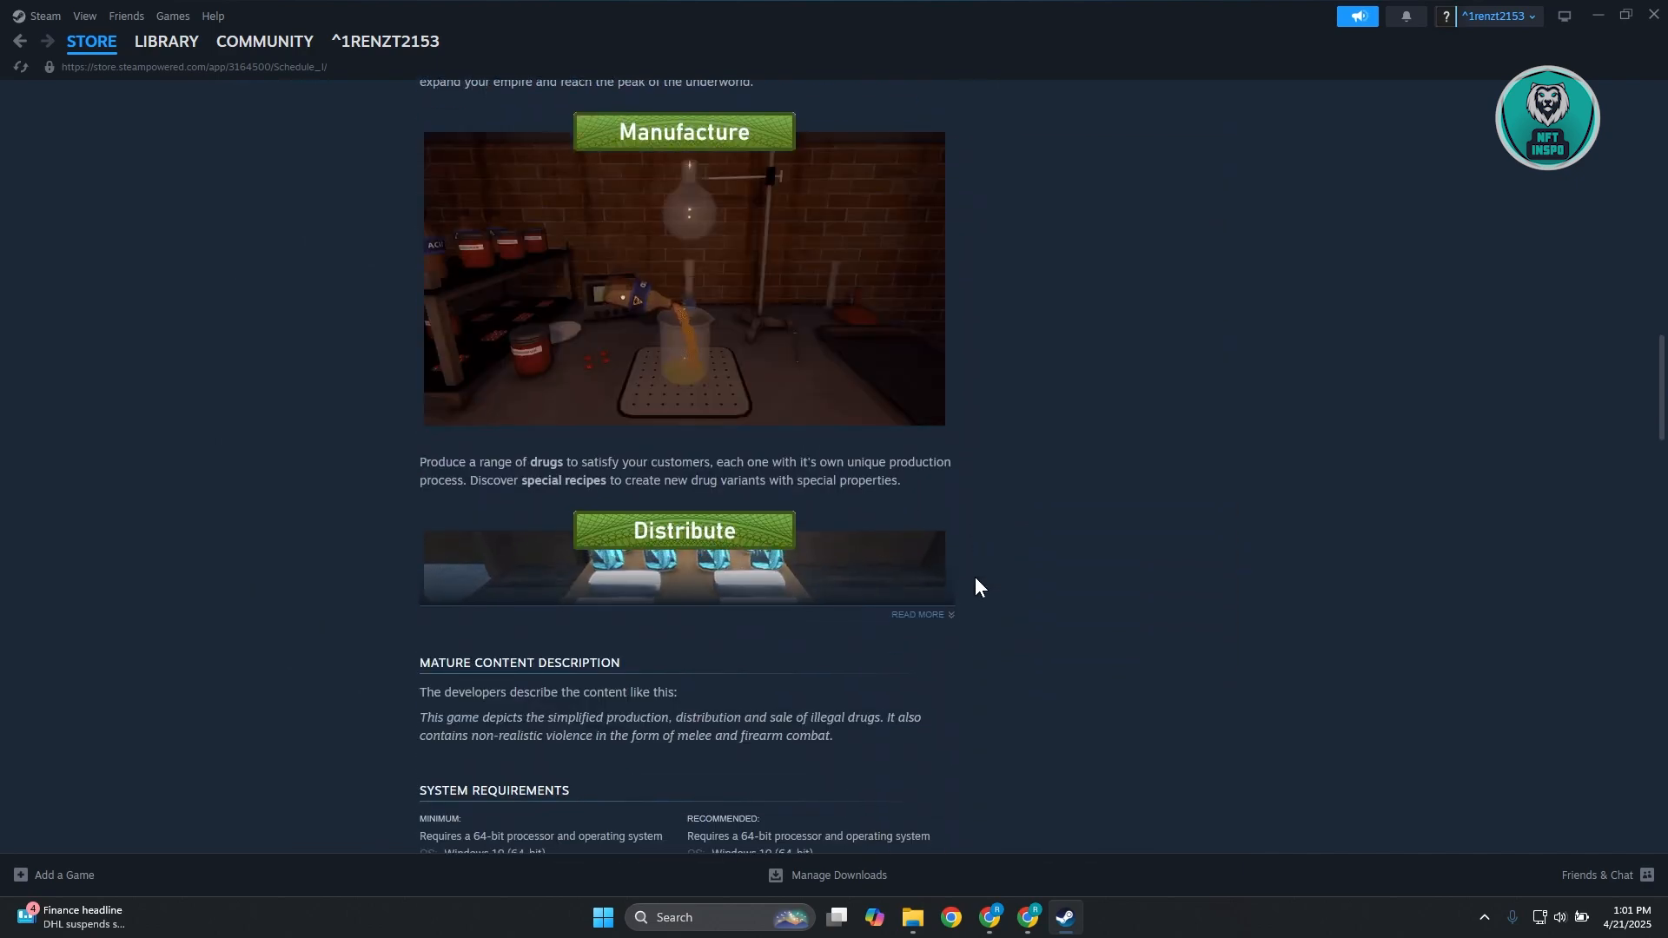
pyautogui.scroll(-3)
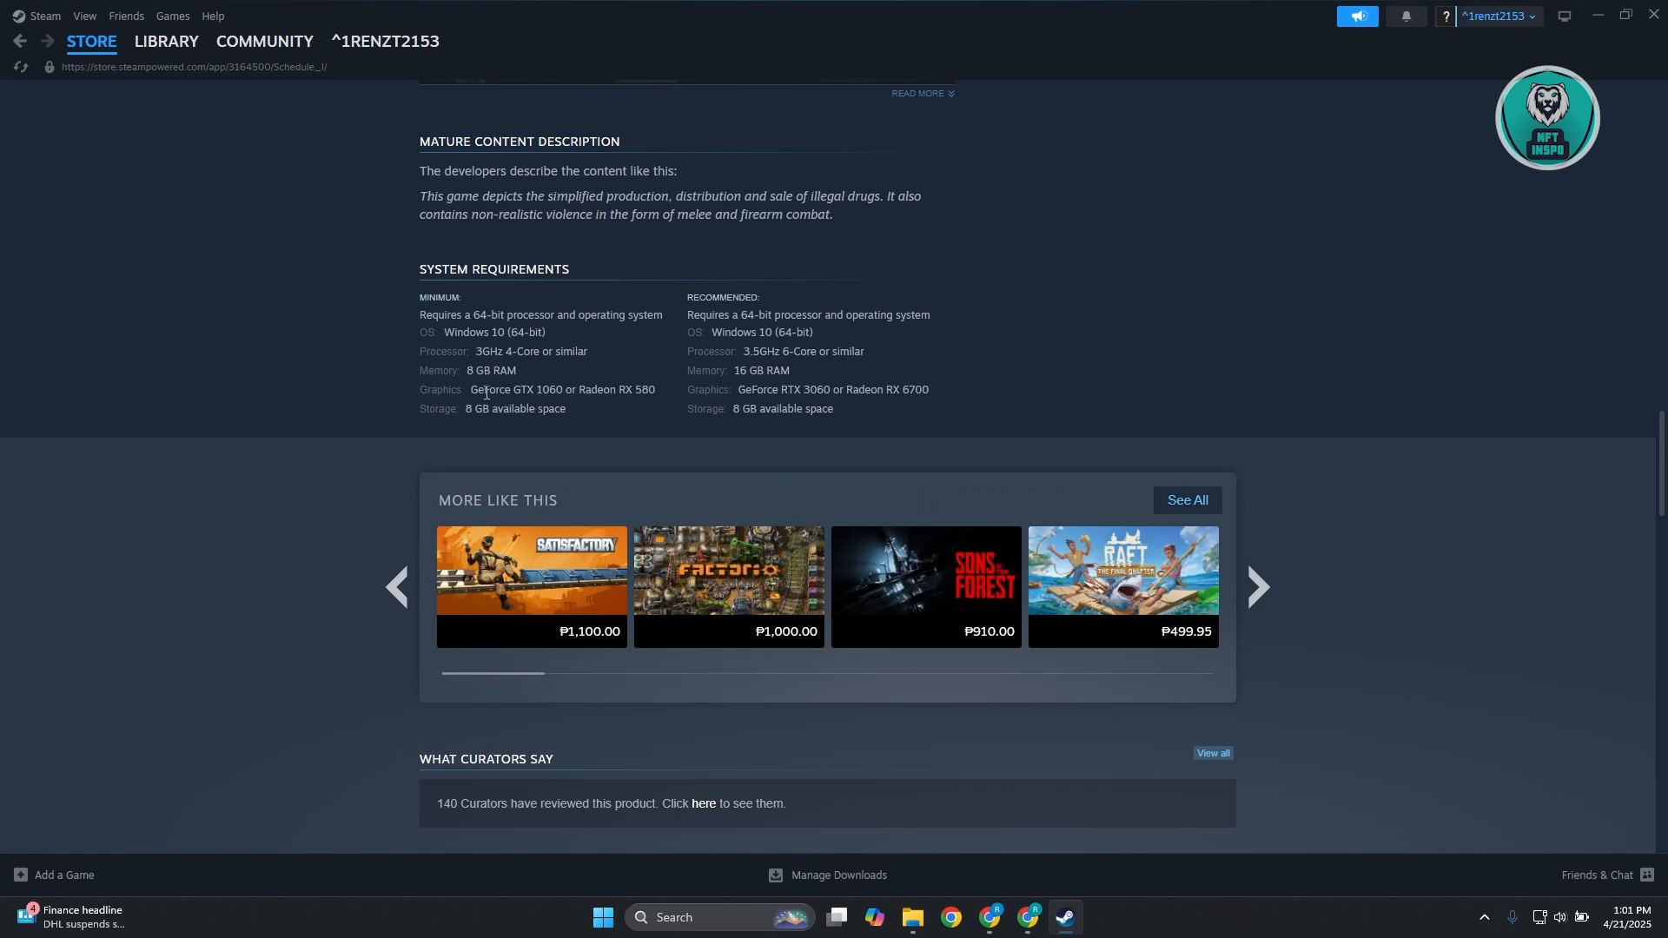
pyautogui.moveTo(638, 457)
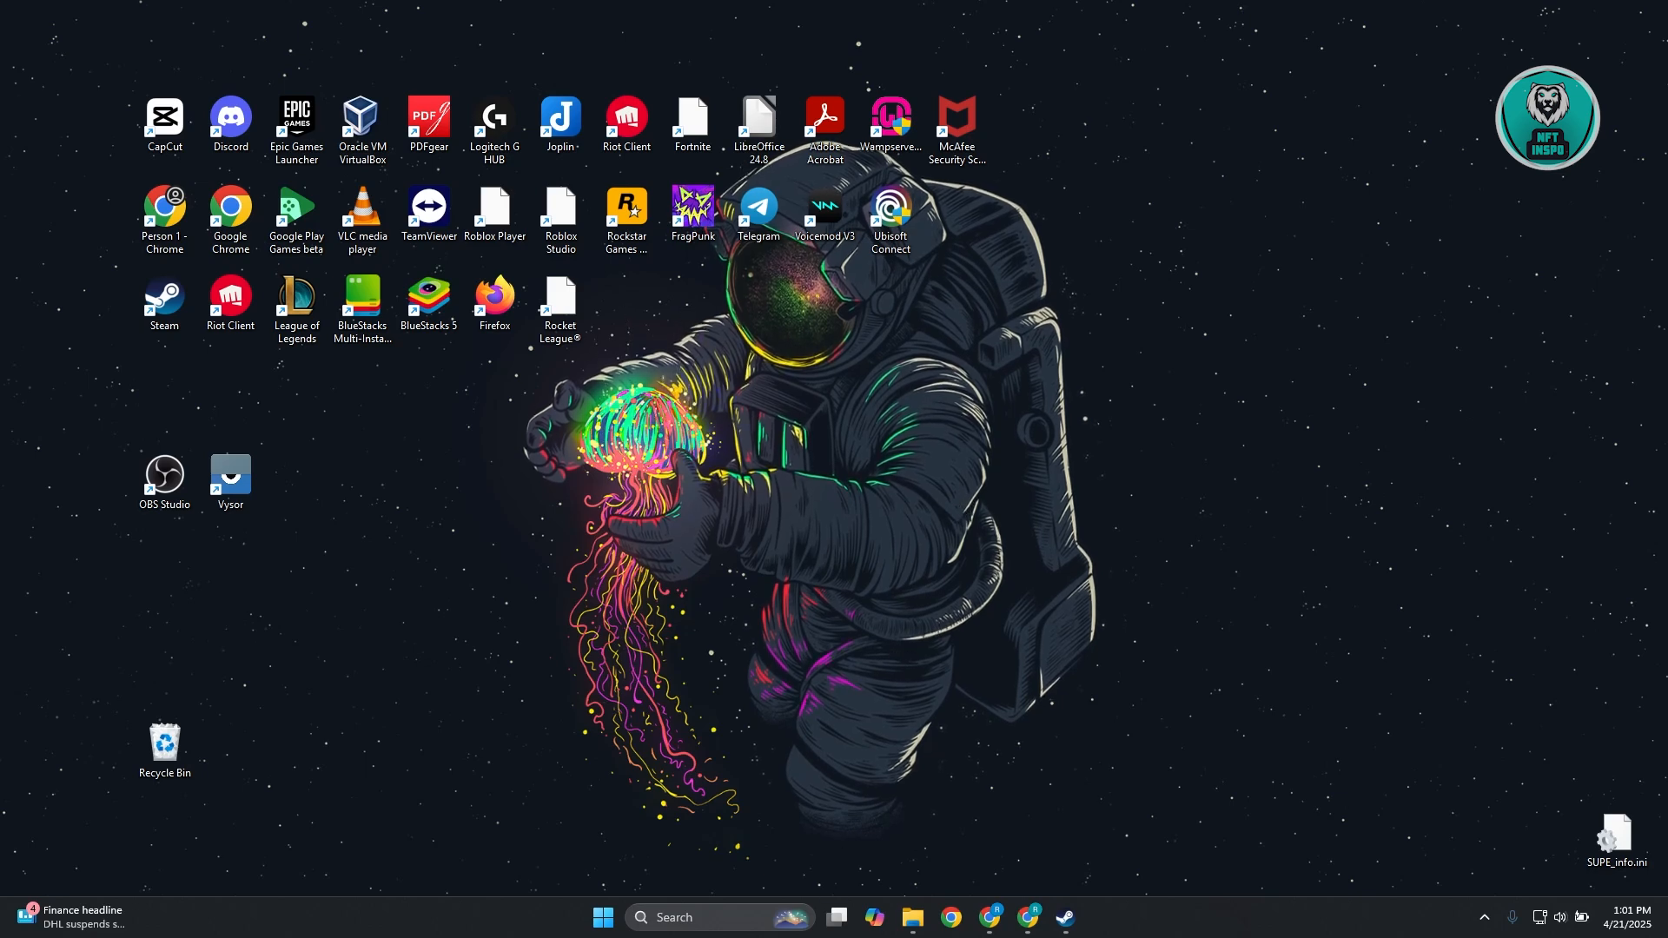
pyautogui.write('windows Security')
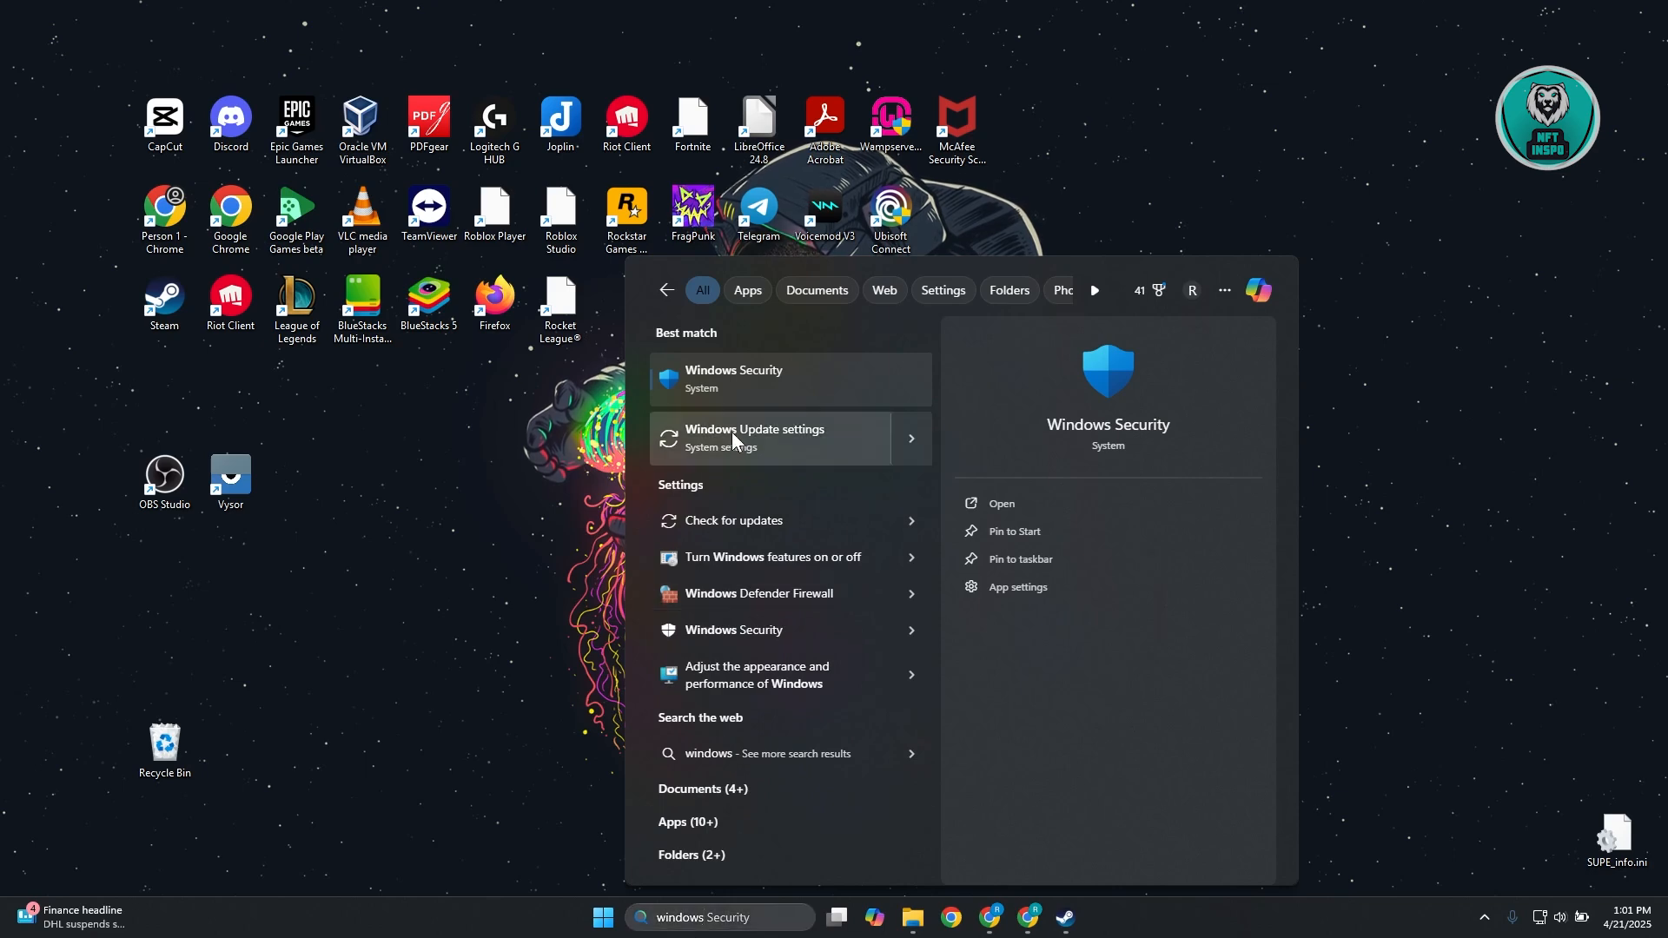
pyautogui.click(770, 438)
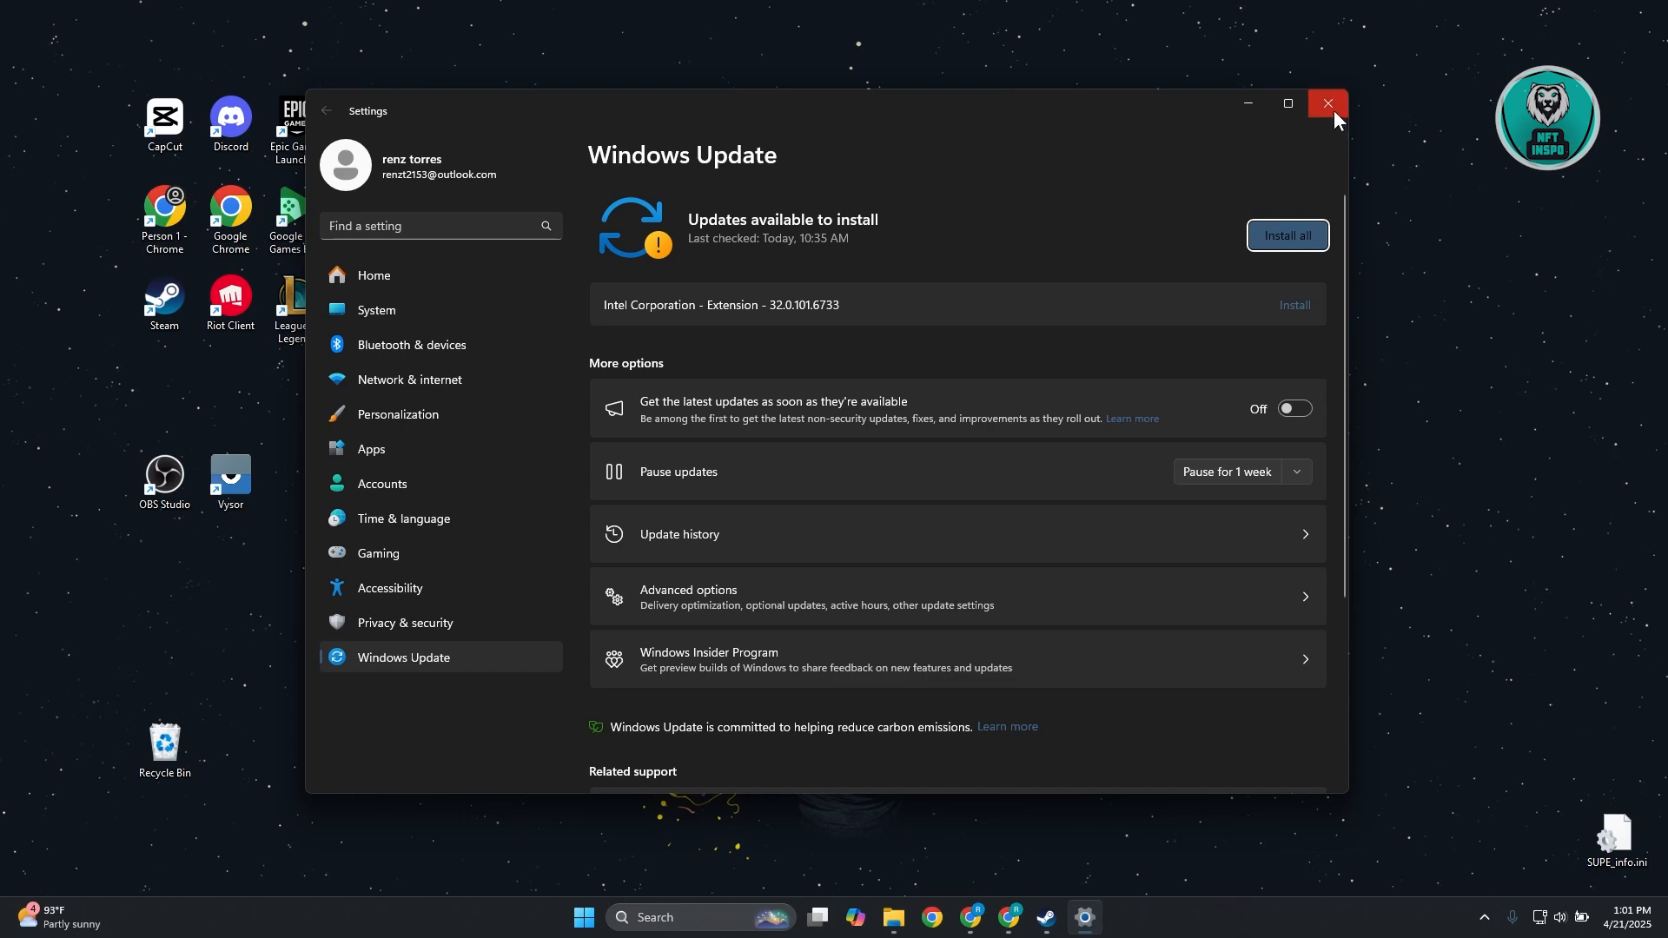
pyautogui.click(1328, 102)
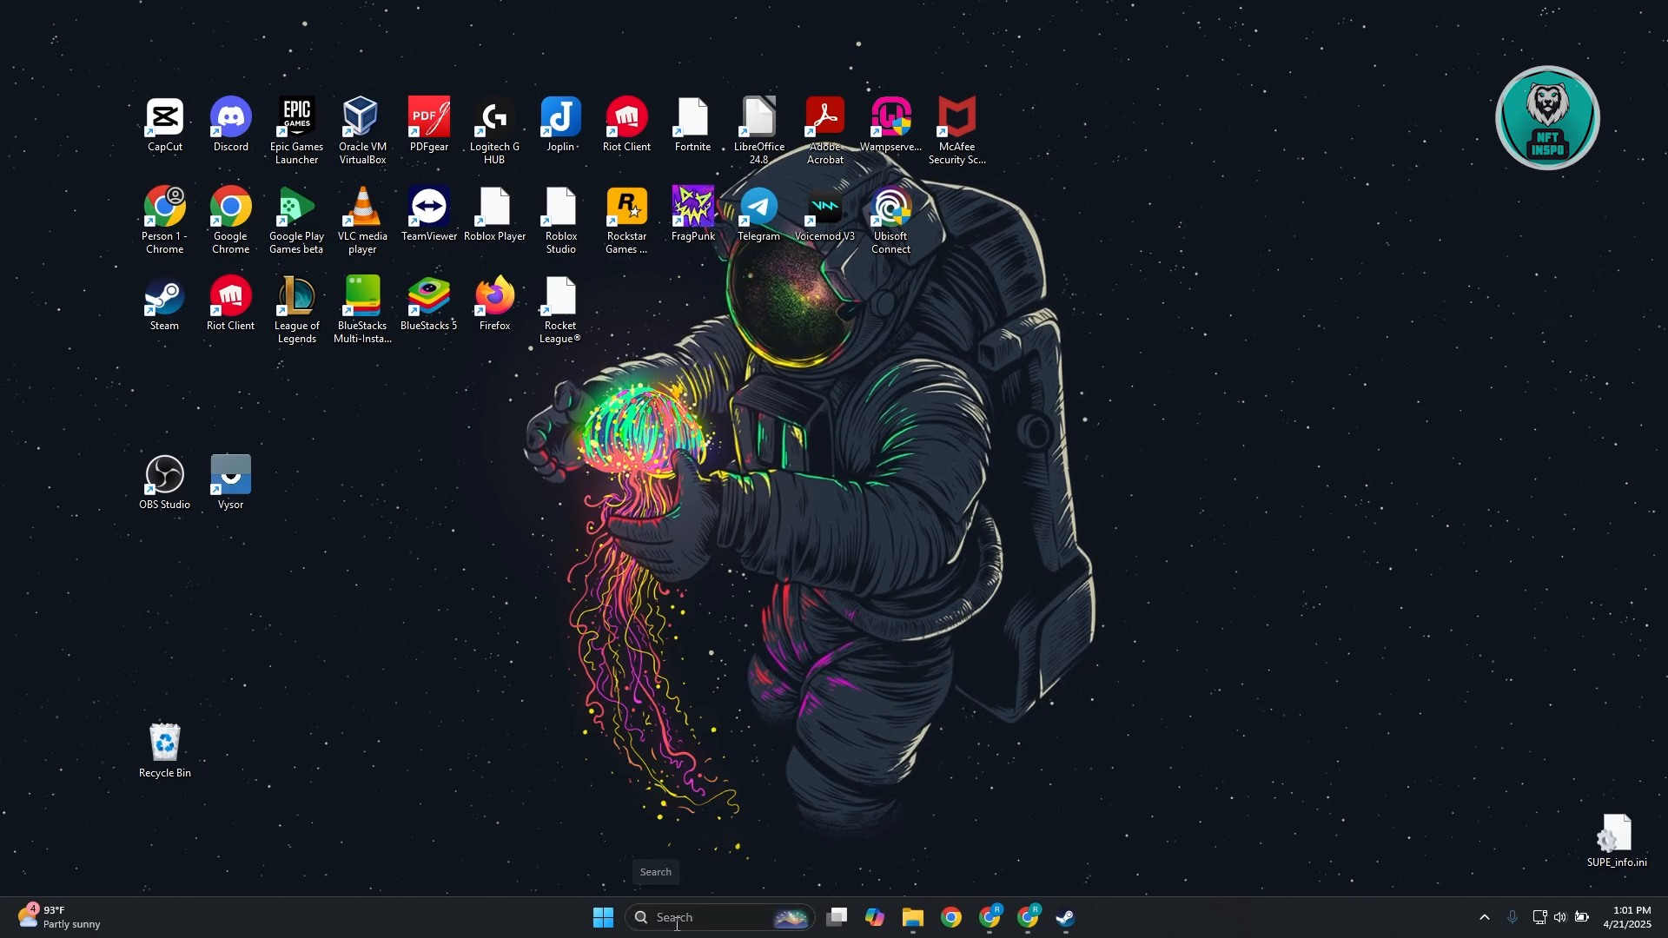
# Launch NVIDIA App and review the available Game Ready Driver 576.02 on the Drivers page
pyautogui.click(691, 918)
pyautogui.write('nvi')
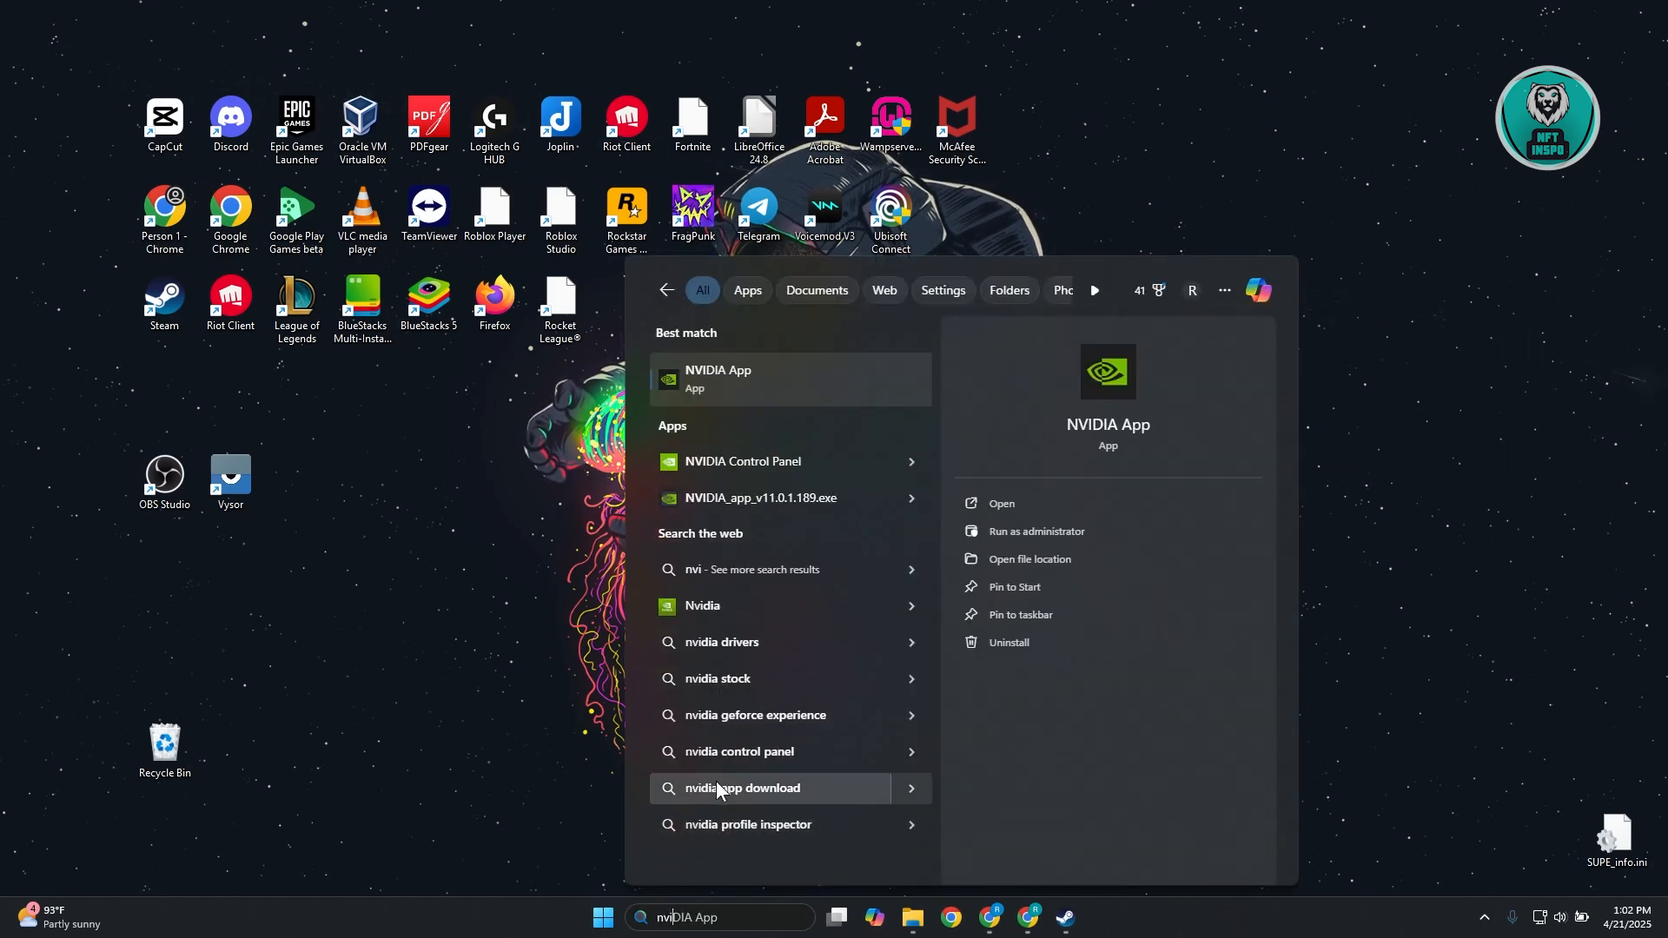
pyautogui.click(791, 379)
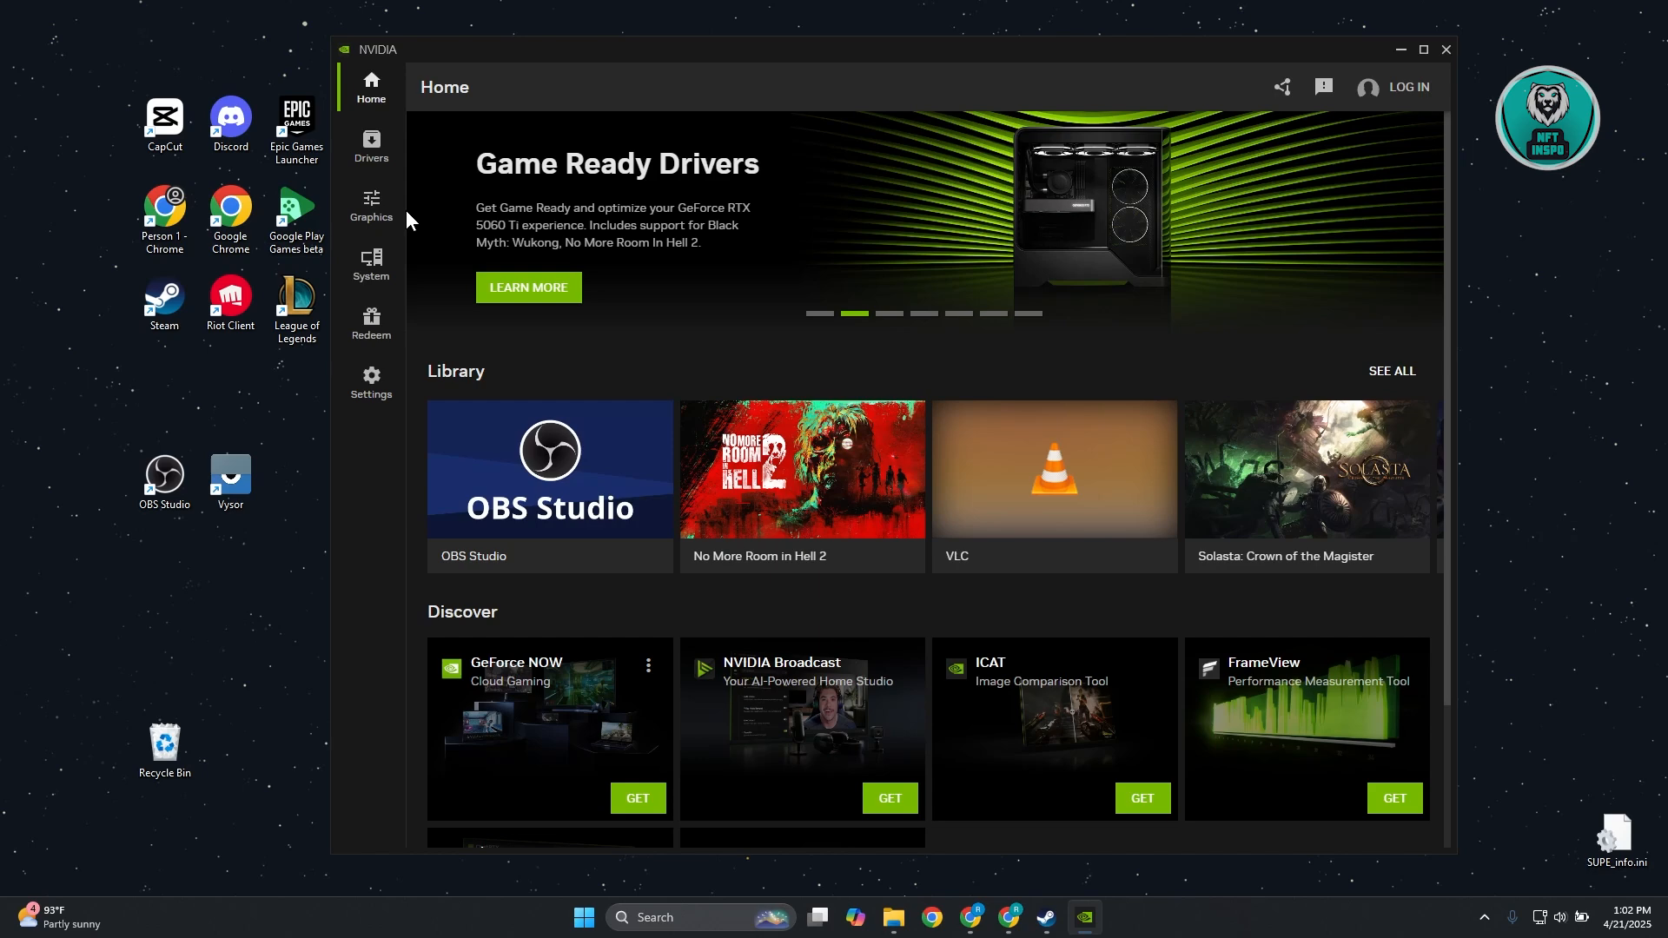
pyautogui.click(371, 146)
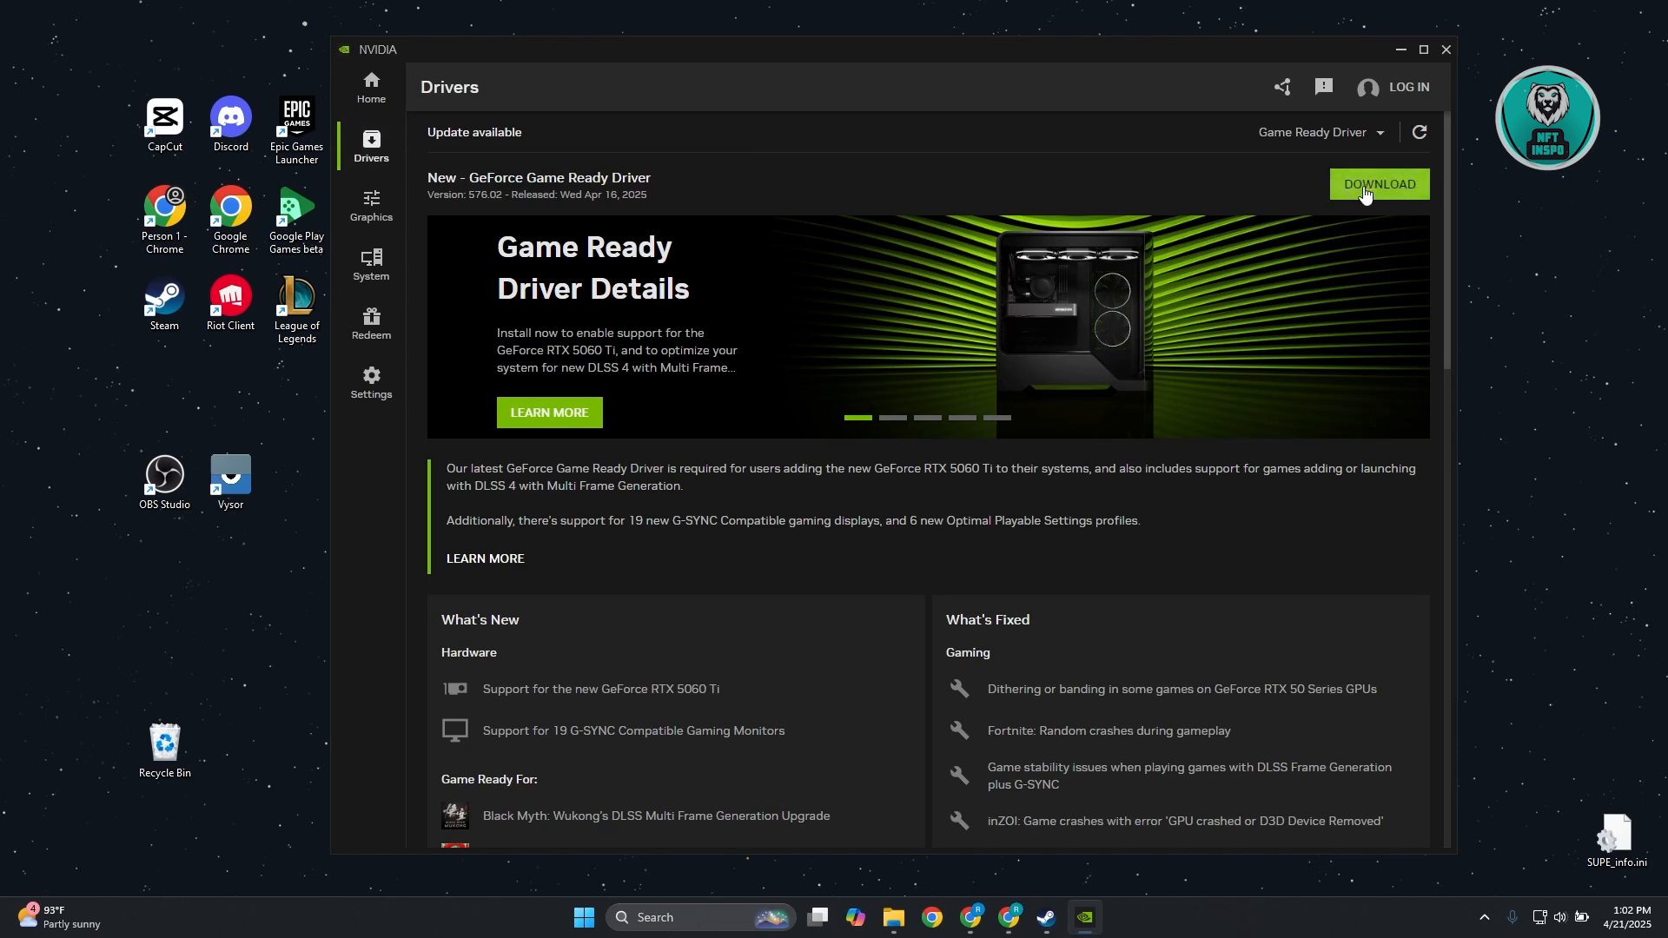
pyautogui.moveTo(1369, 196)
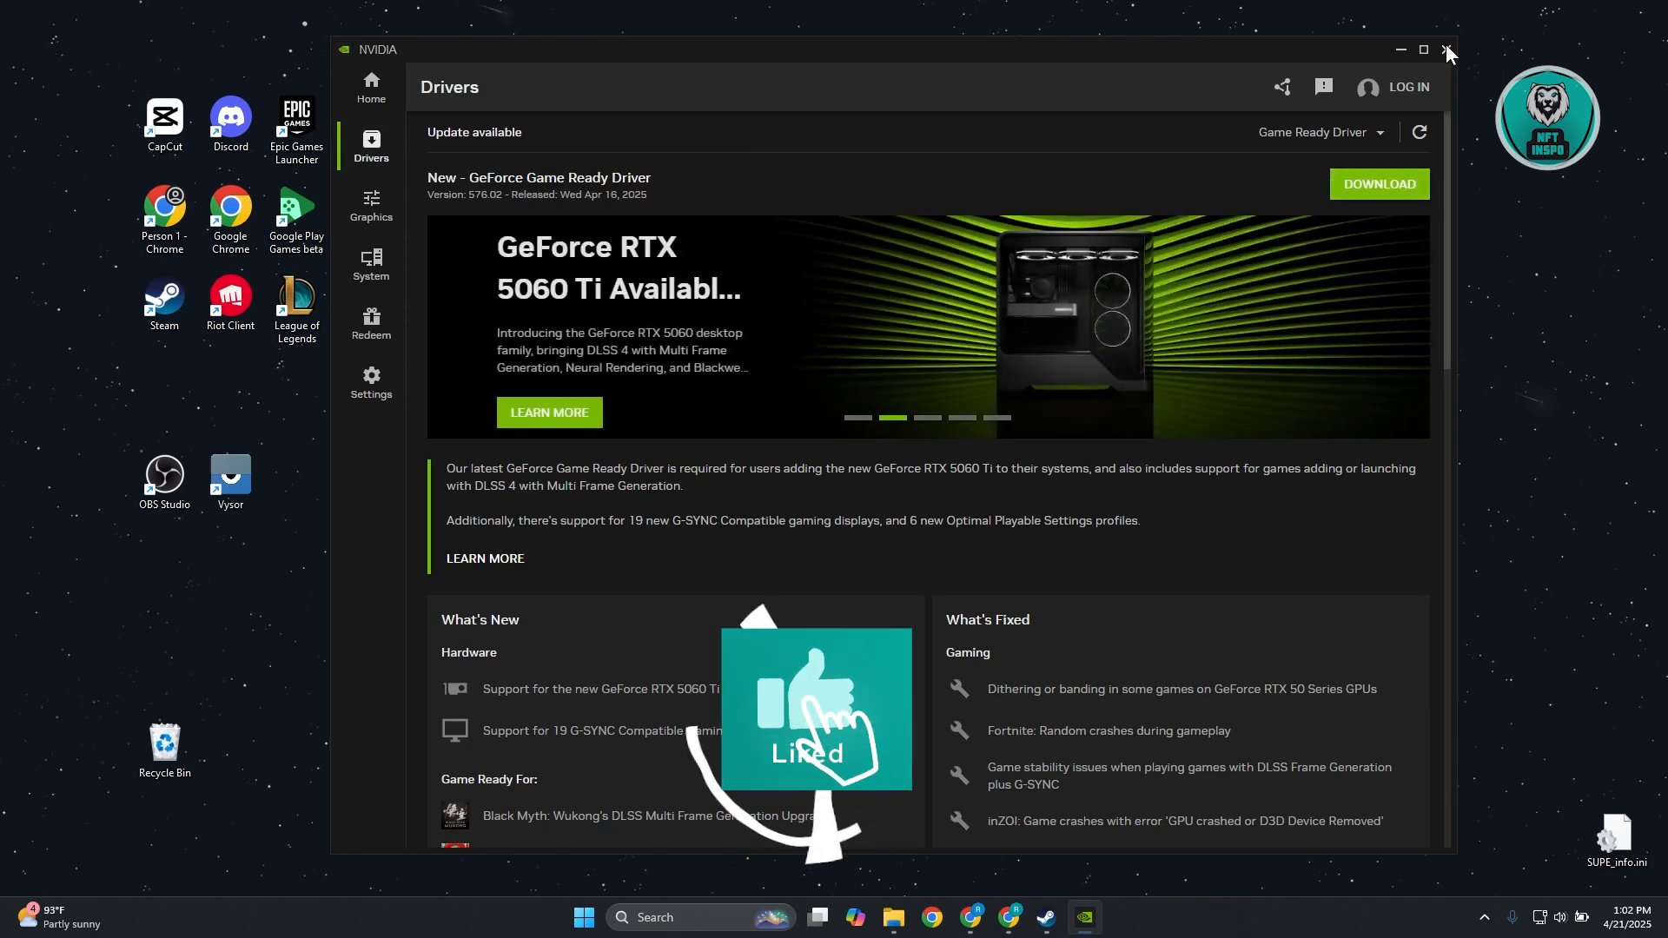
# Close NVIDIA App and return to Steam's game library
pyautogui.click(1450, 51)
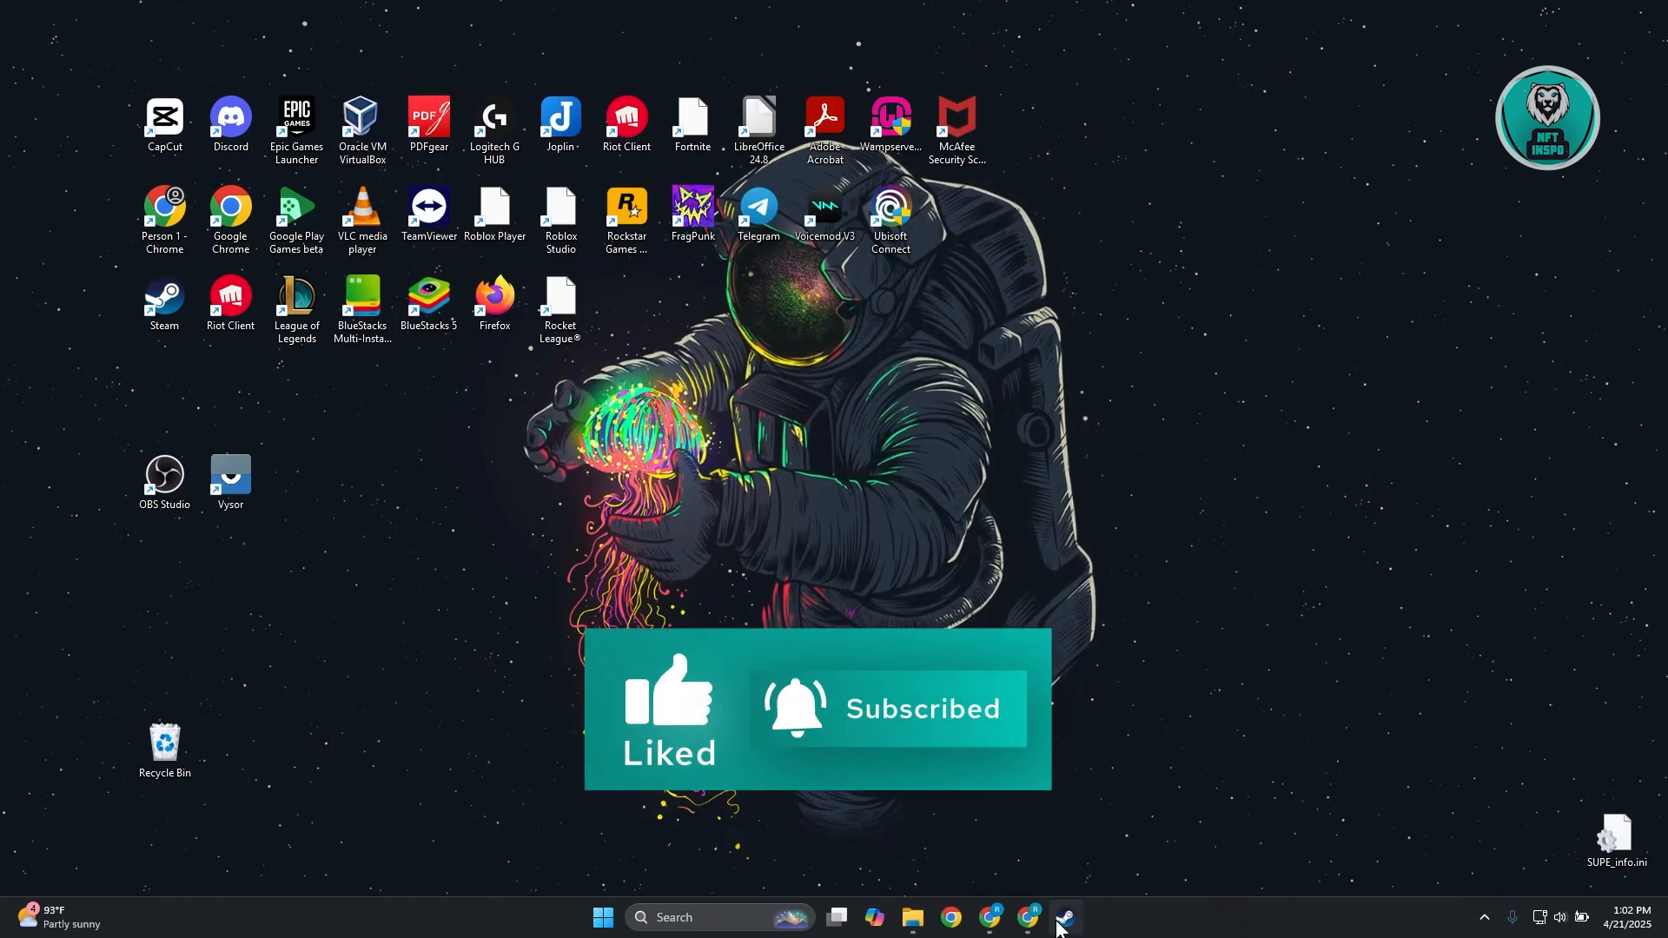
pyautogui.click(1064, 918)
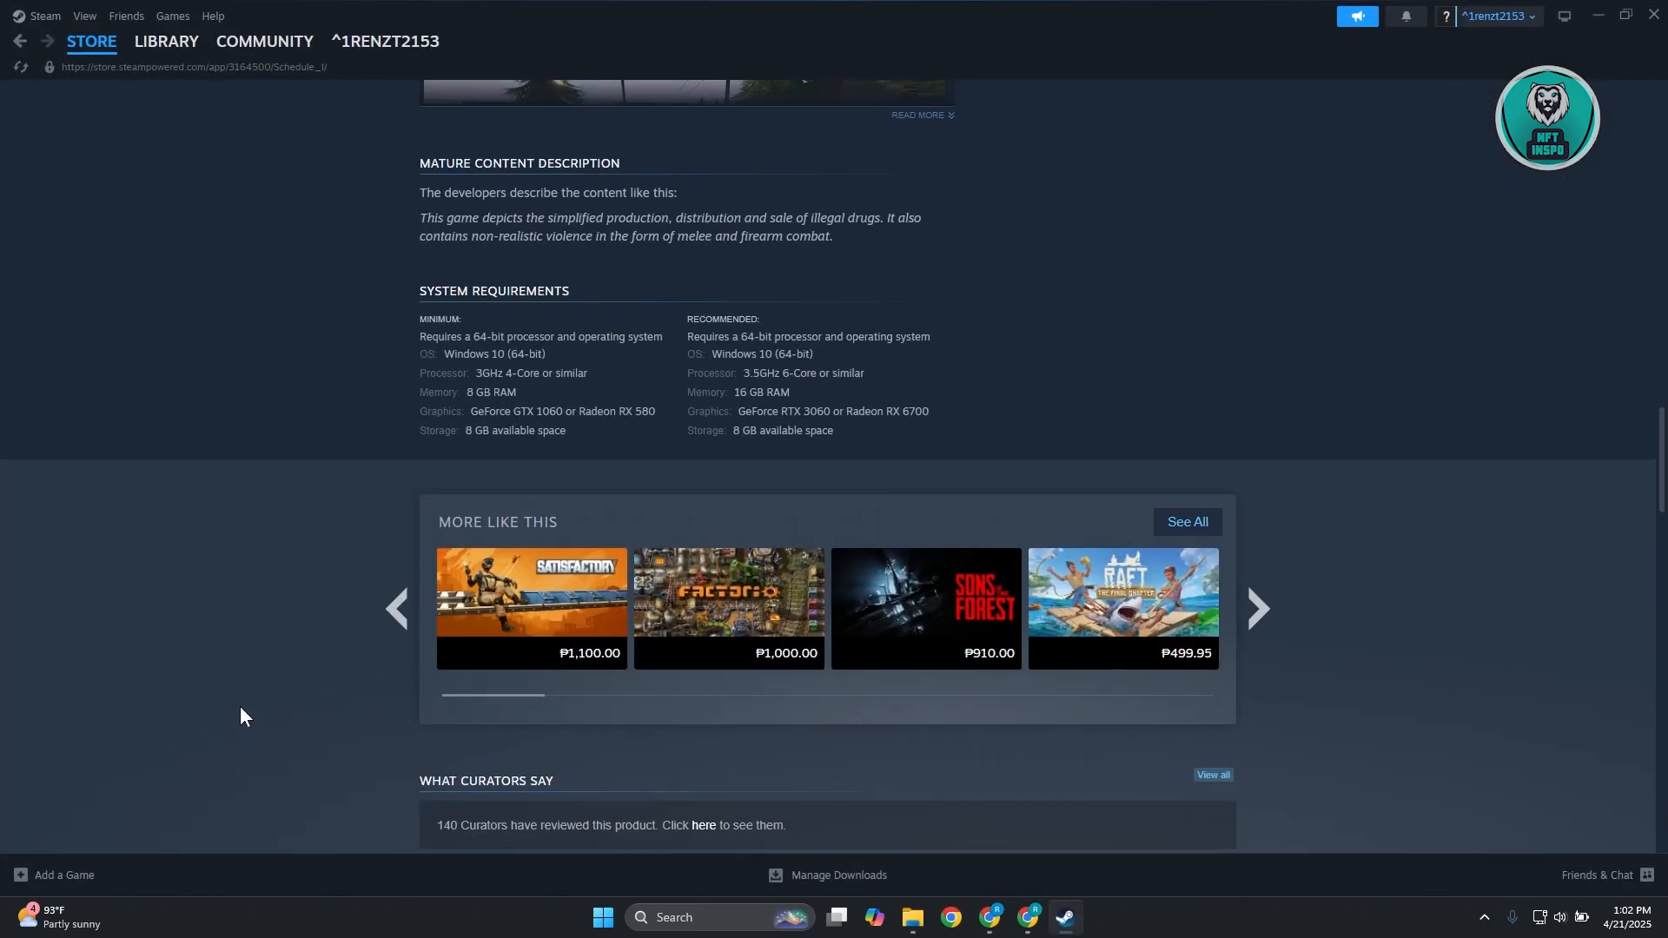
pyautogui.click(166, 41)
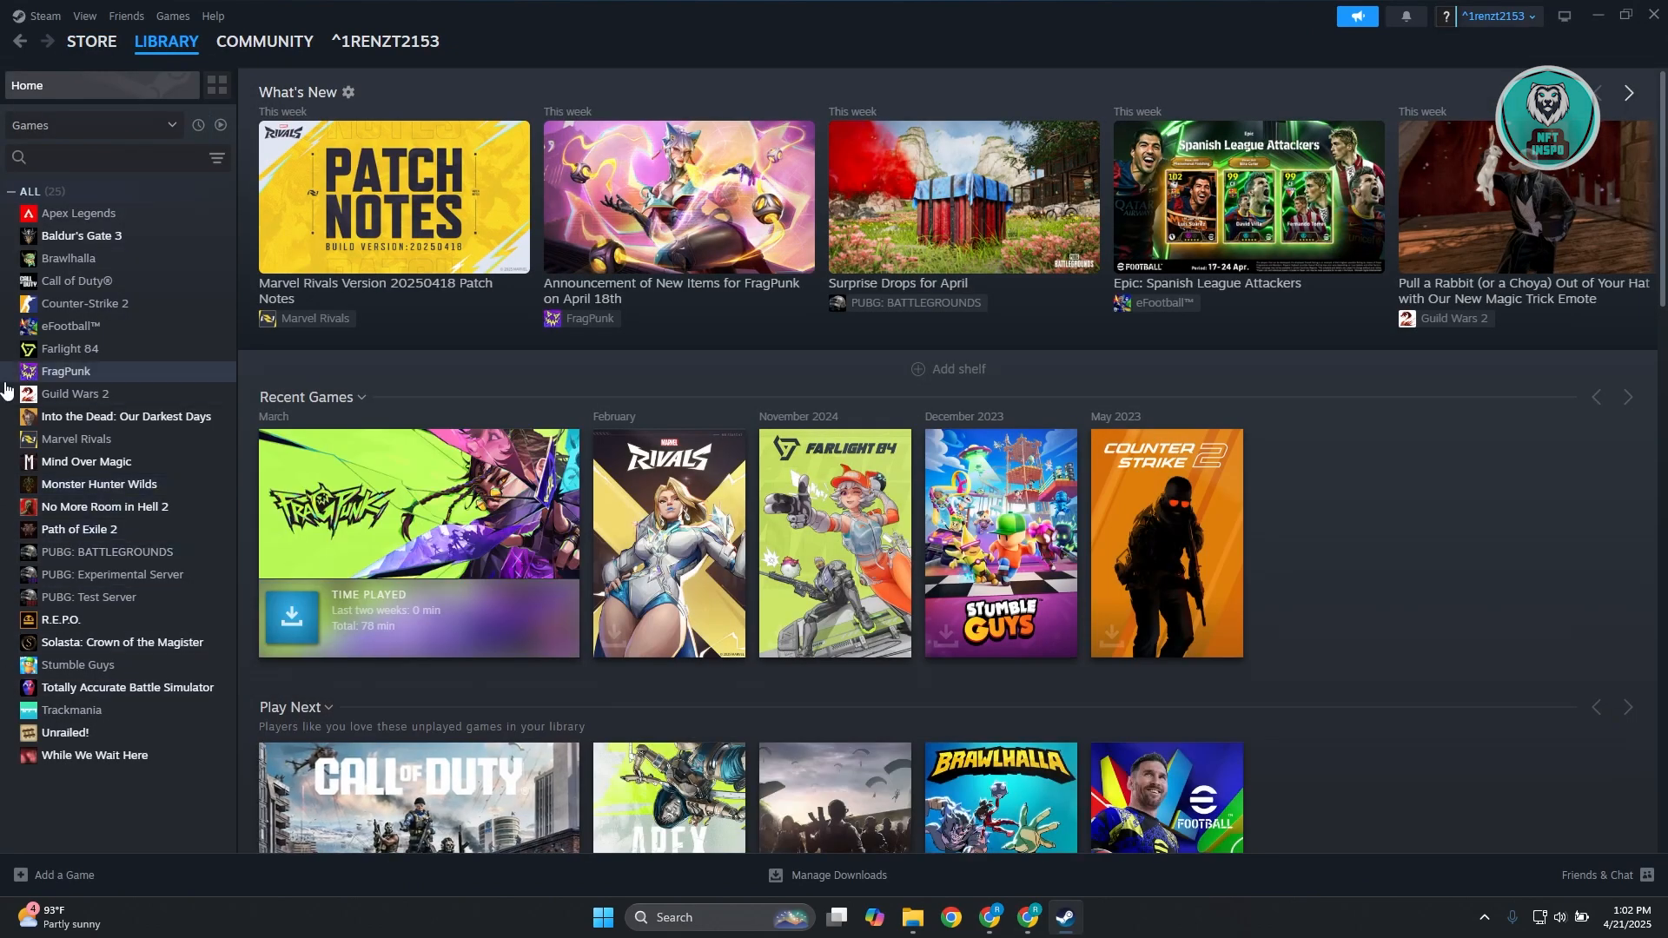
pyautogui.rightClick(125, 416)
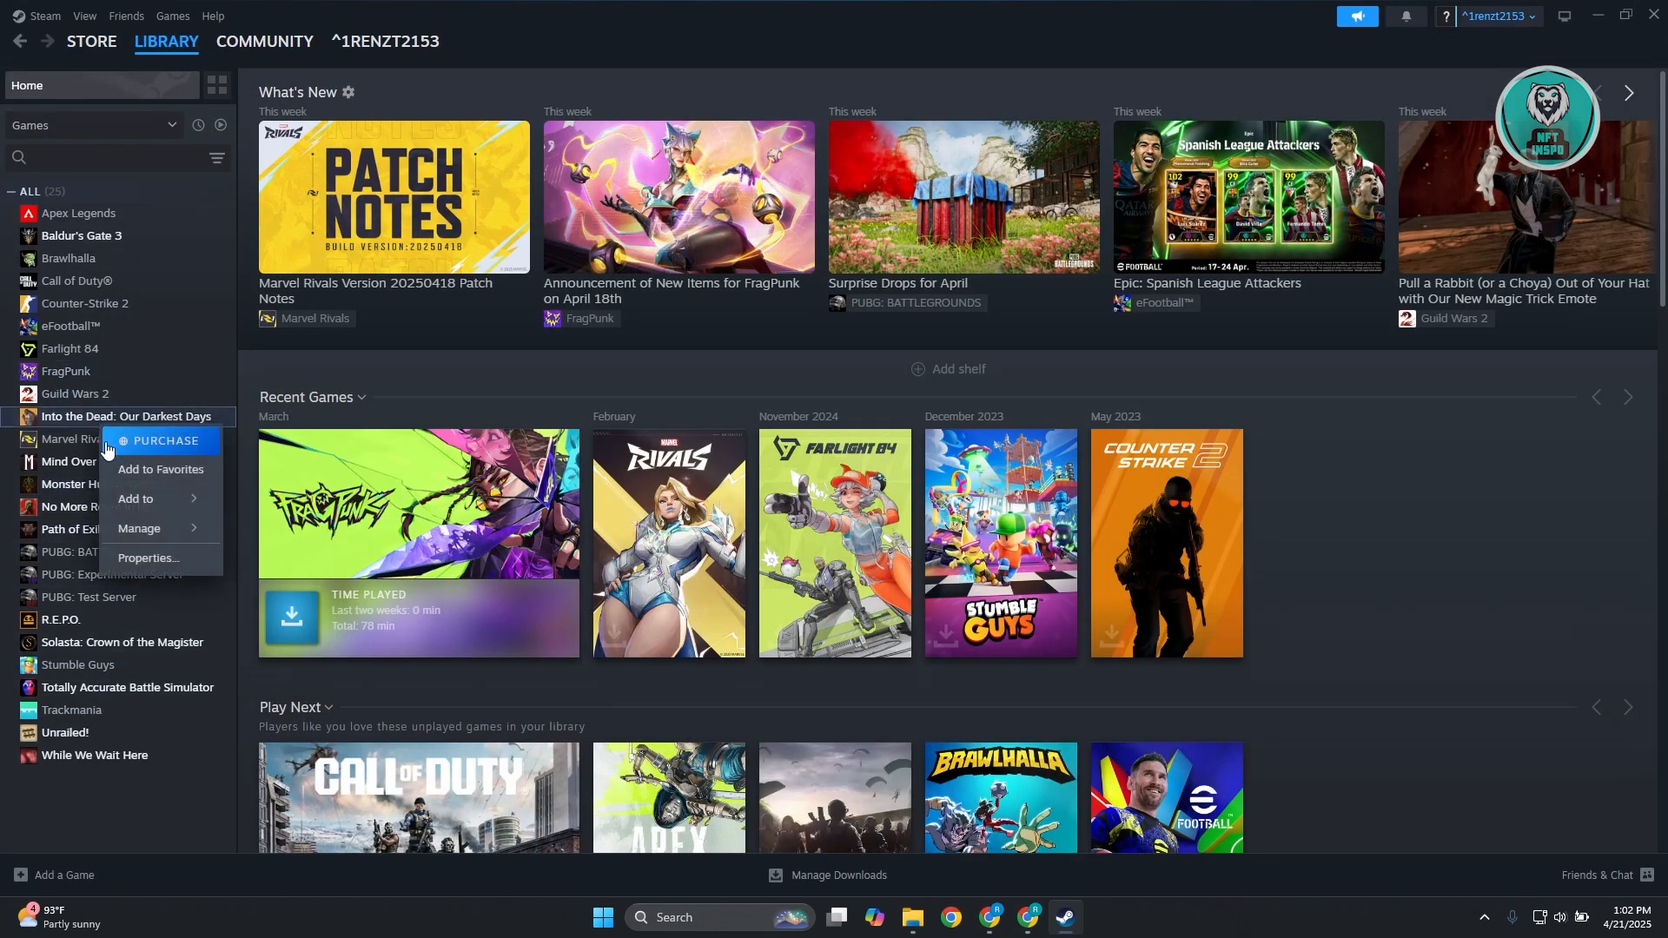
pyautogui.click(148, 558)
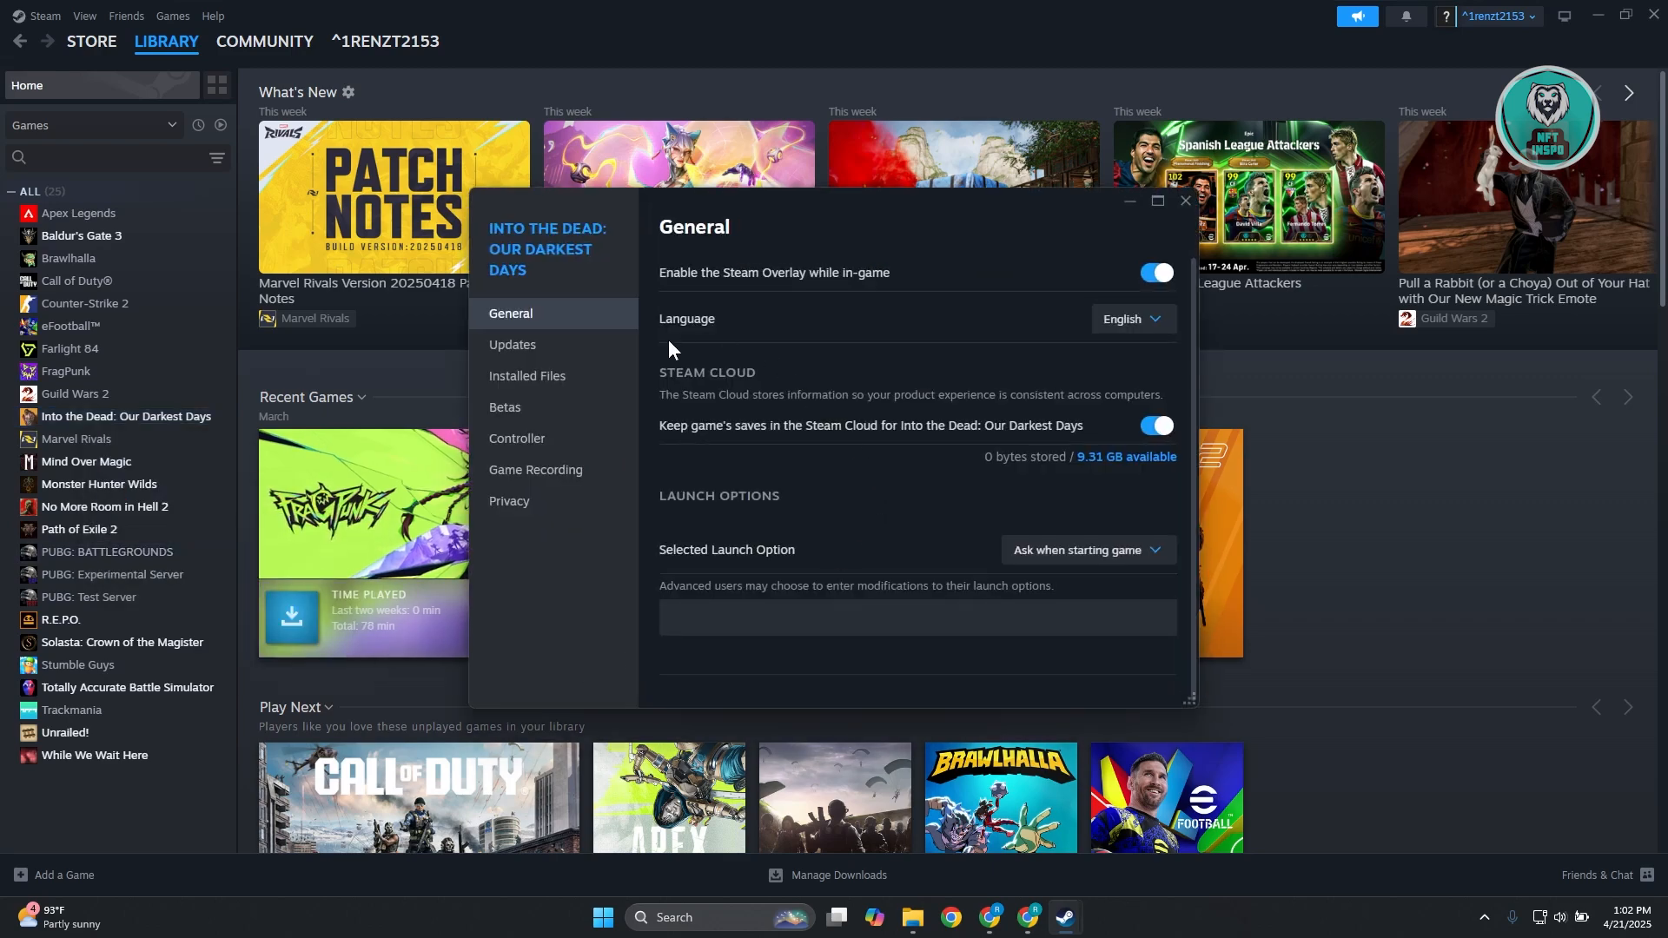
pyautogui.moveTo(577, 351)
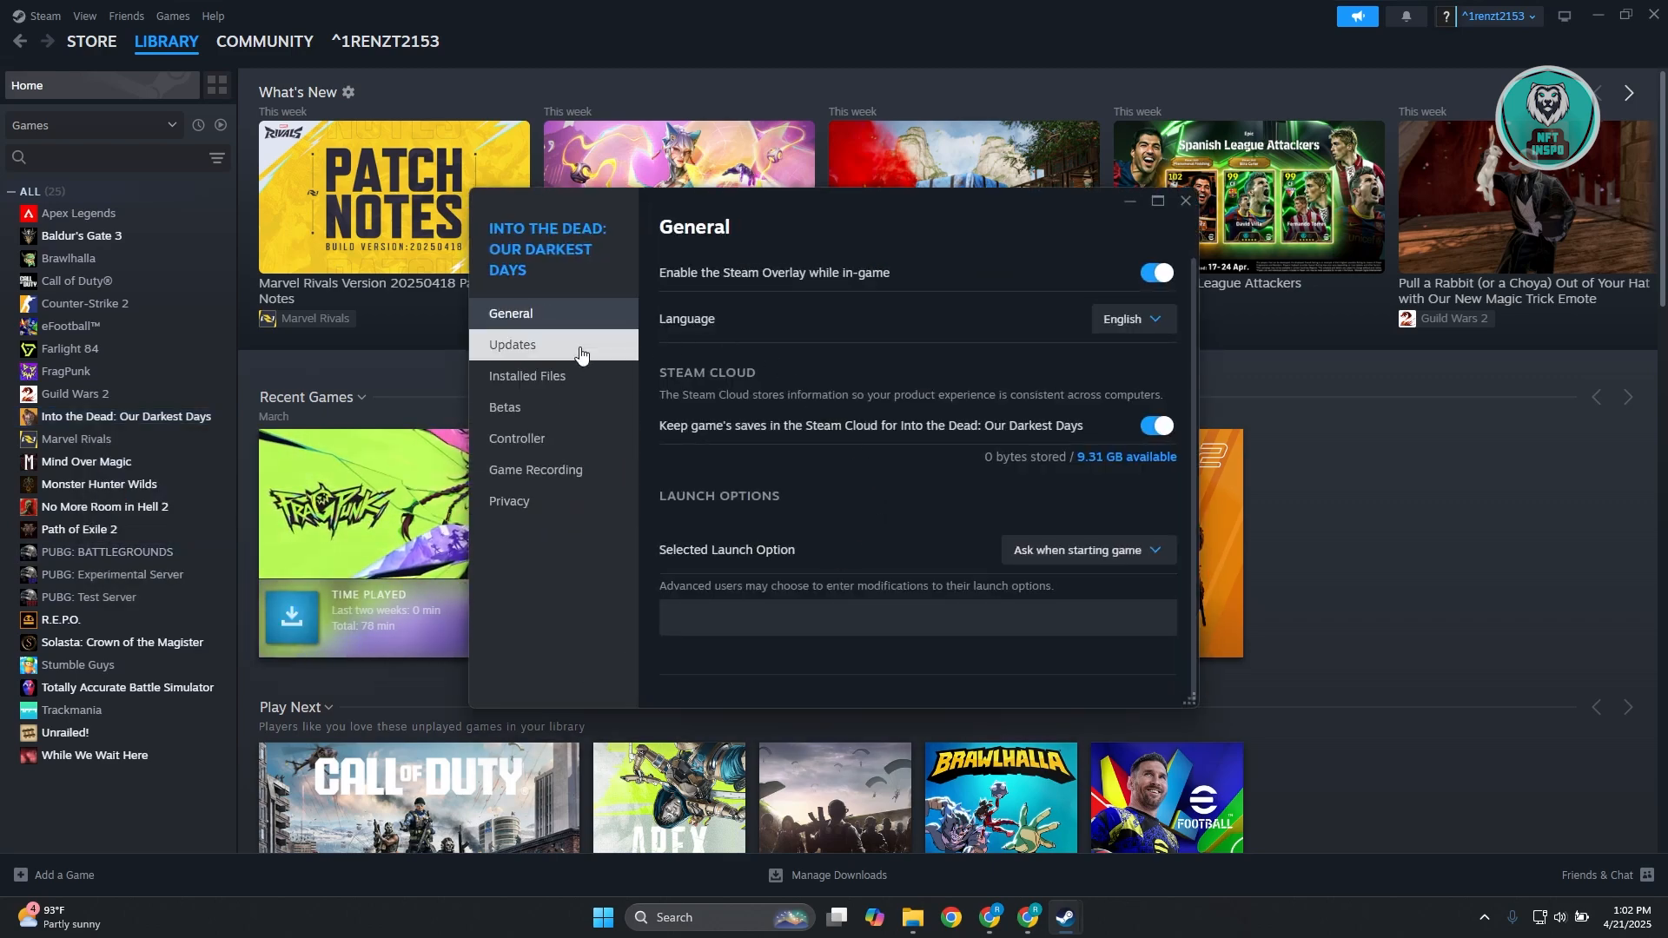
pyautogui.click(527, 377)
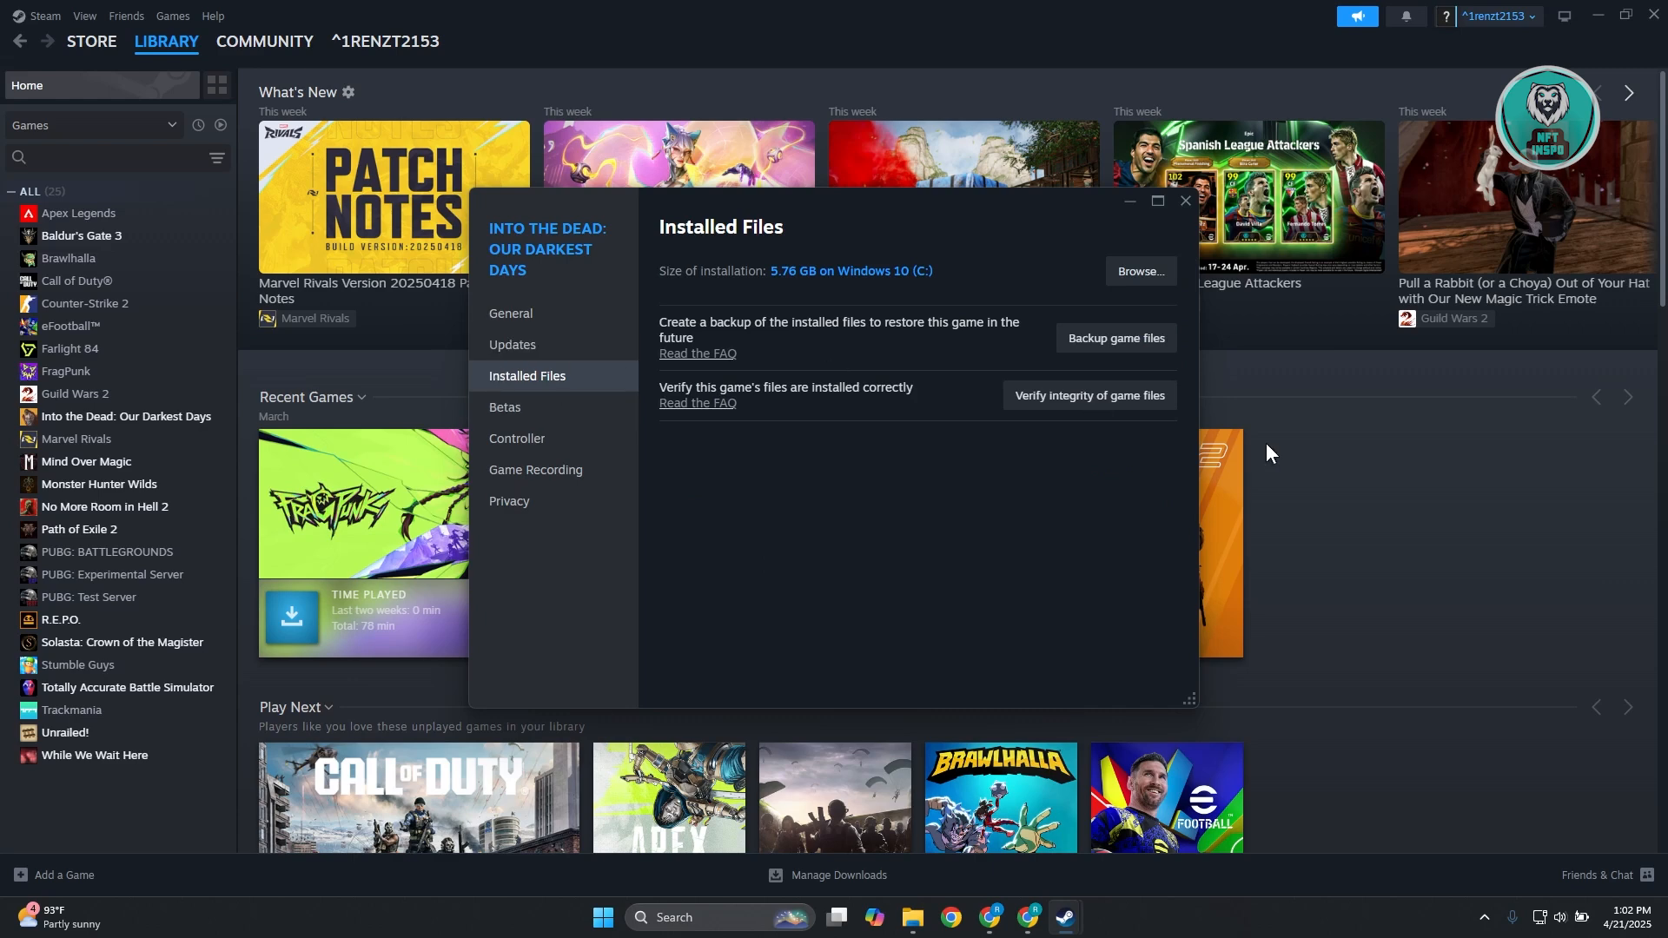
pyautogui.moveTo(1049, 578)
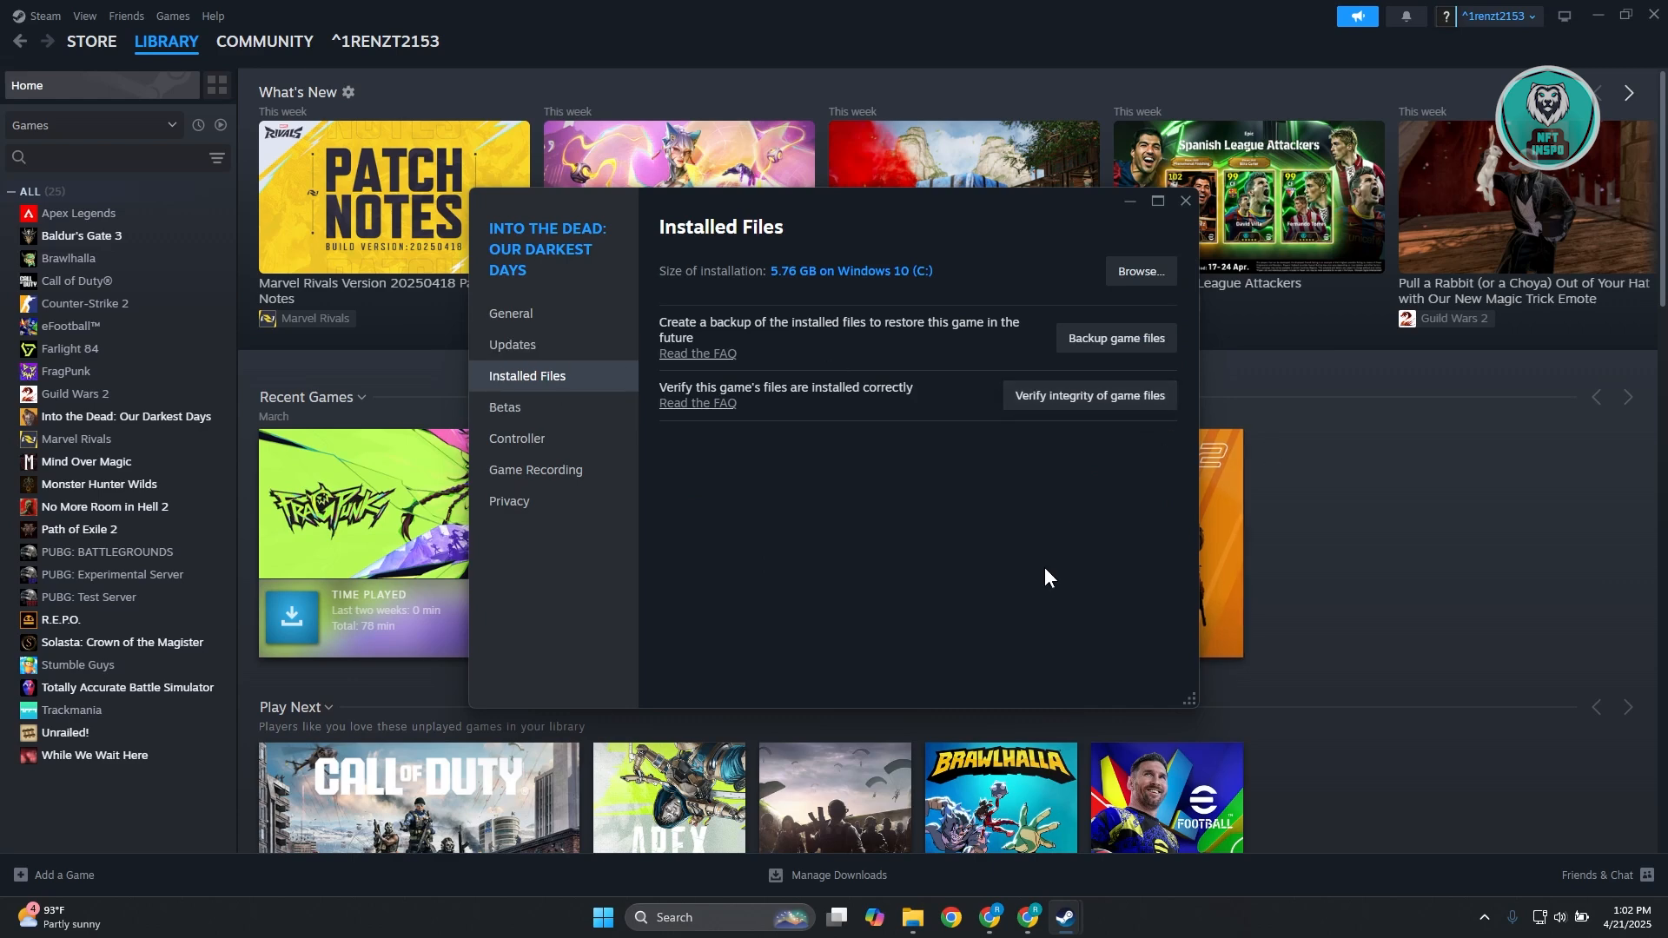
pyautogui.moveTo(1184, 201)
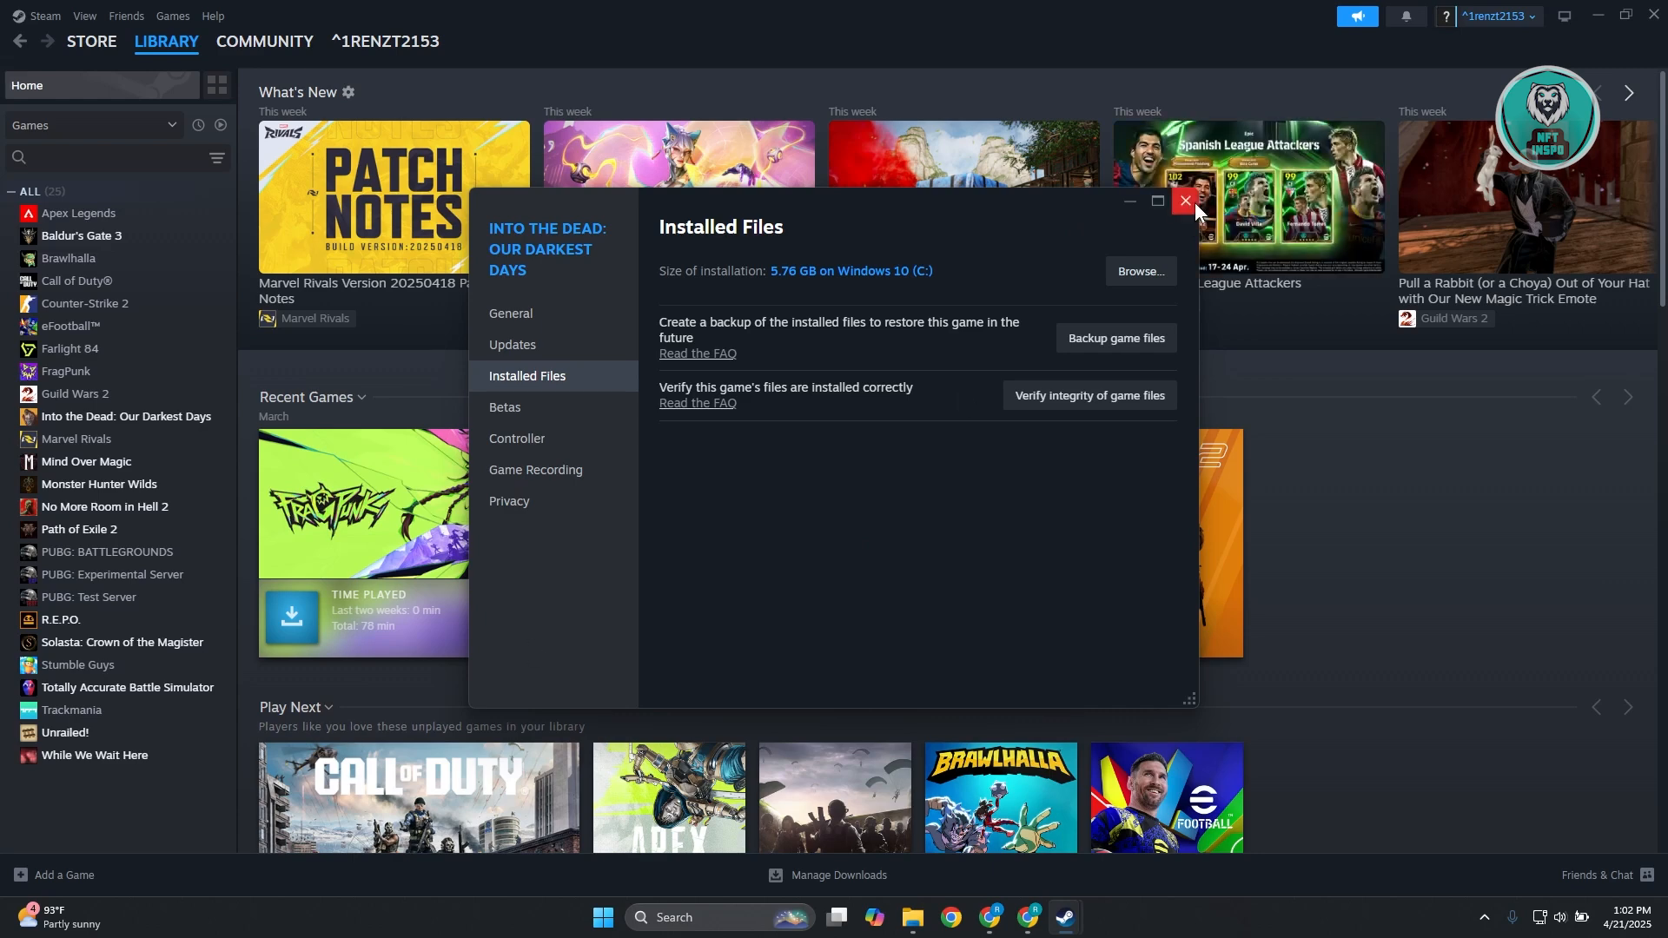
pyautogui.click(1185, 201)
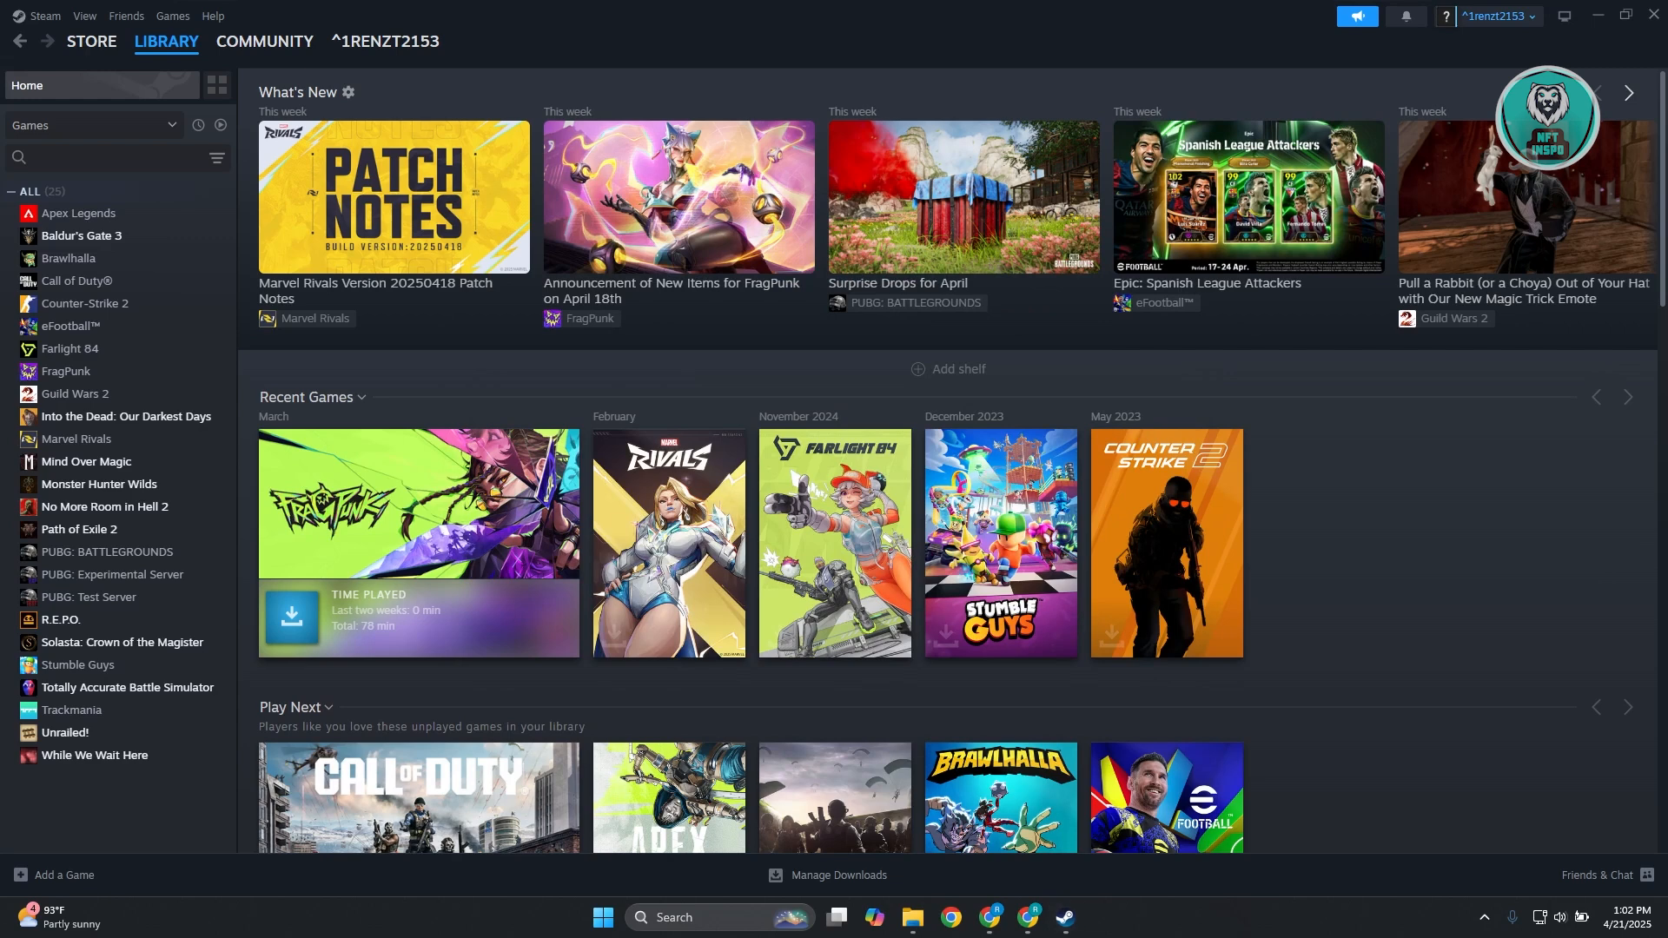
pyautogui.moveTo(1255, 697)
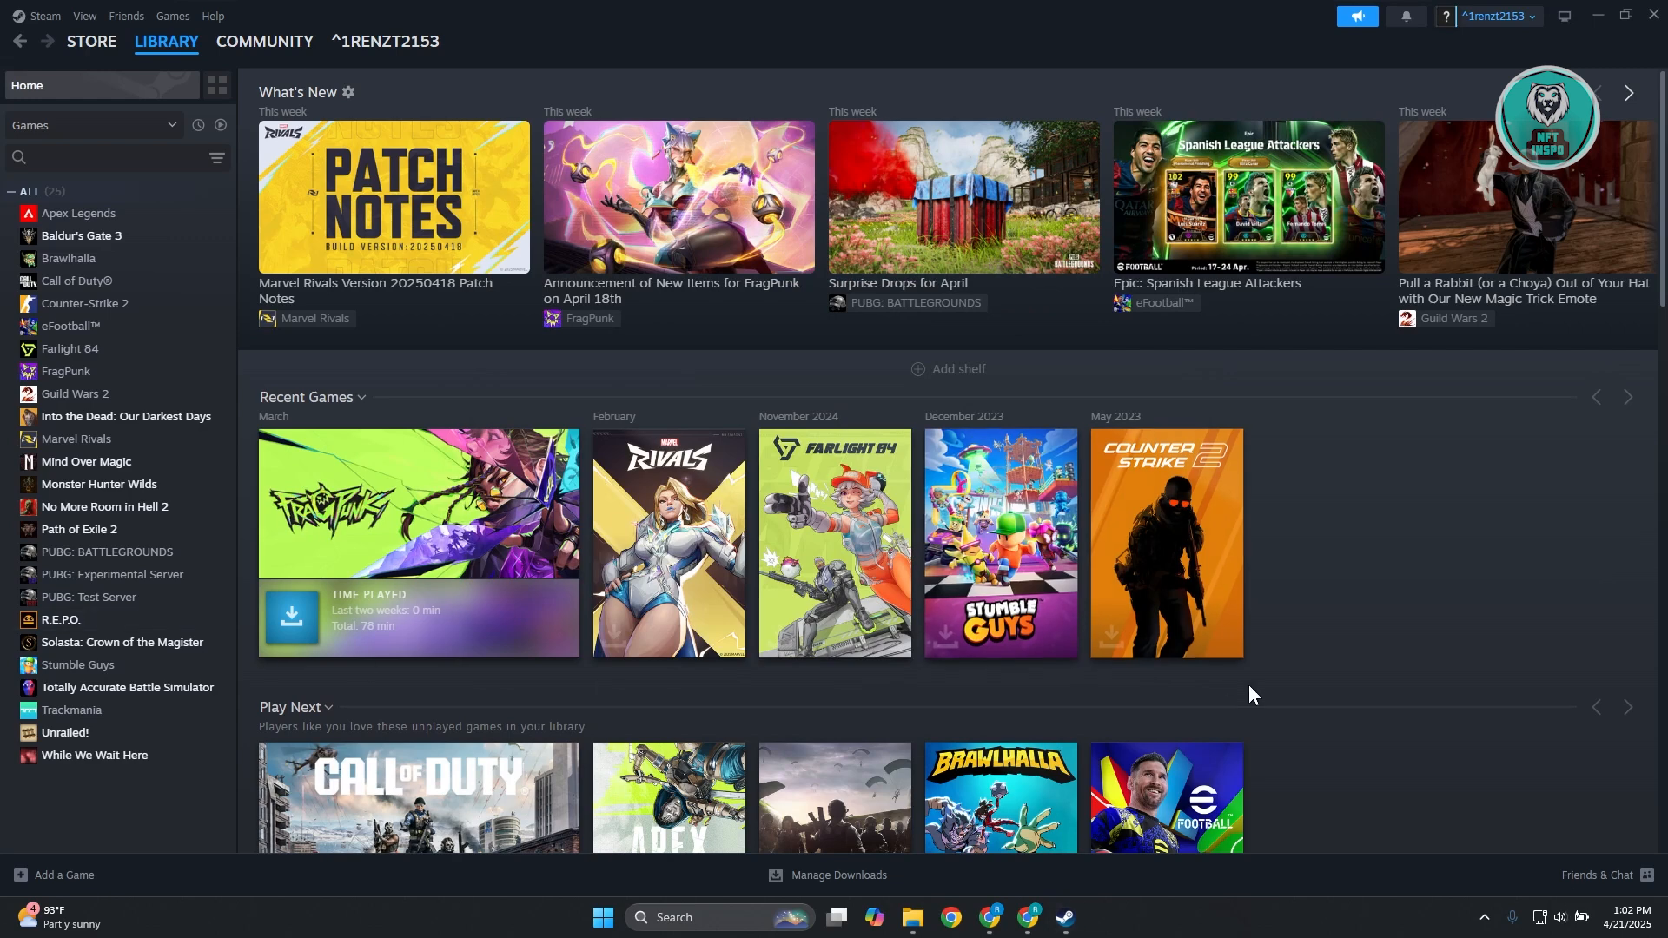
pyautogui.click(1485, 916)
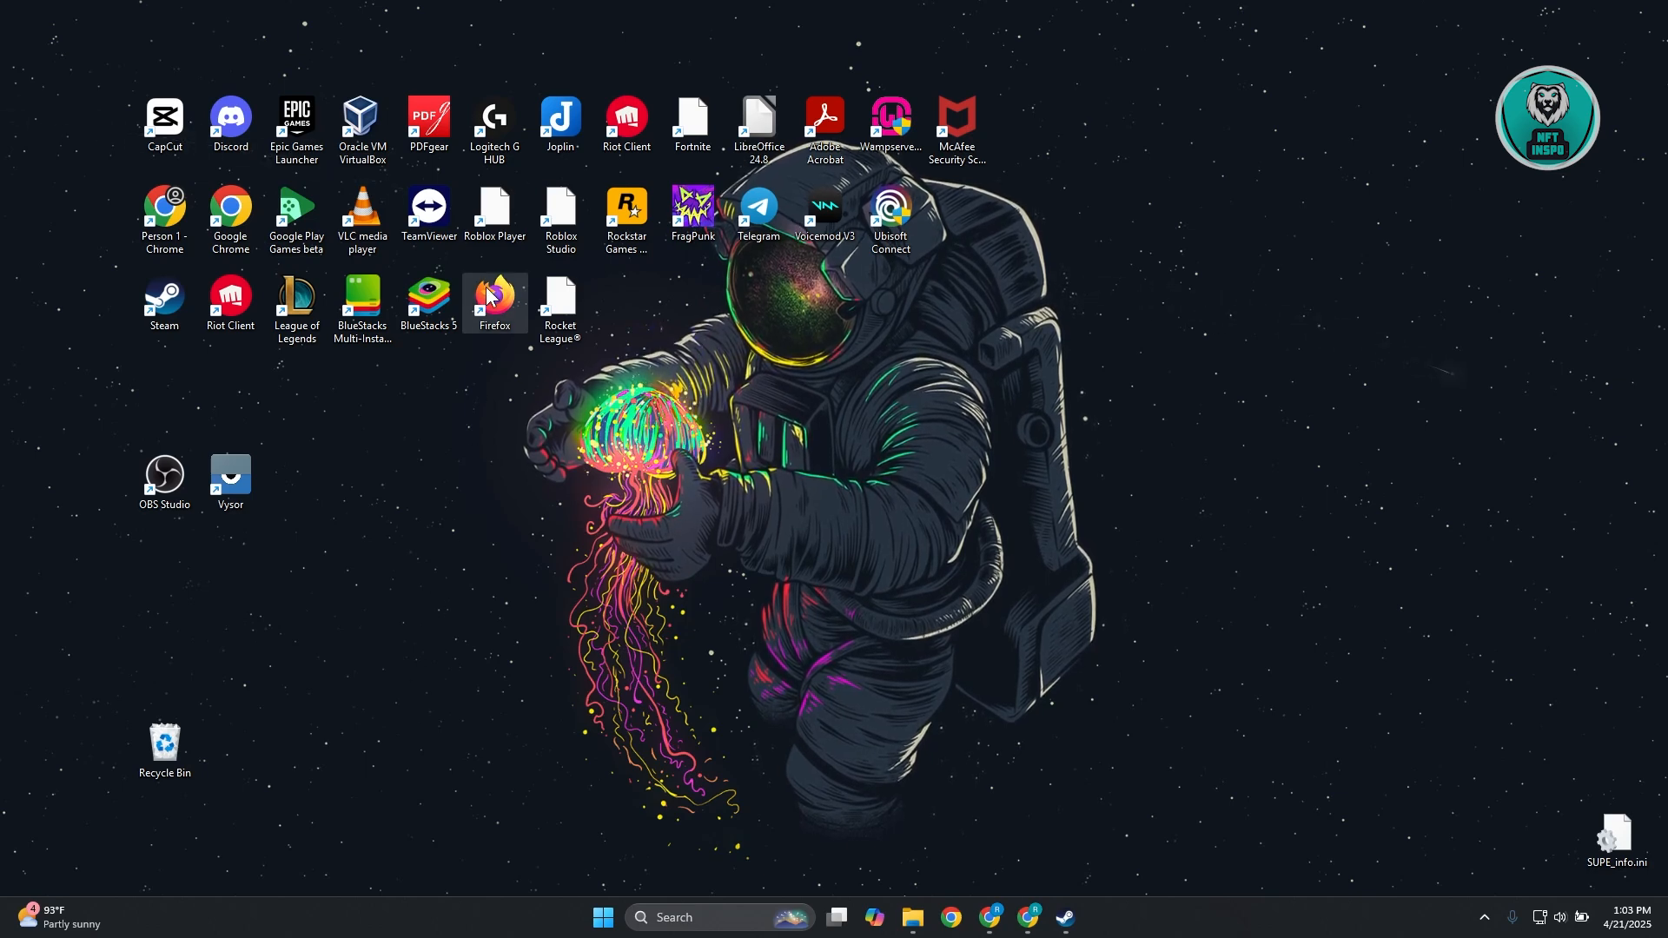
pyautogui.rightClick(494, 297)
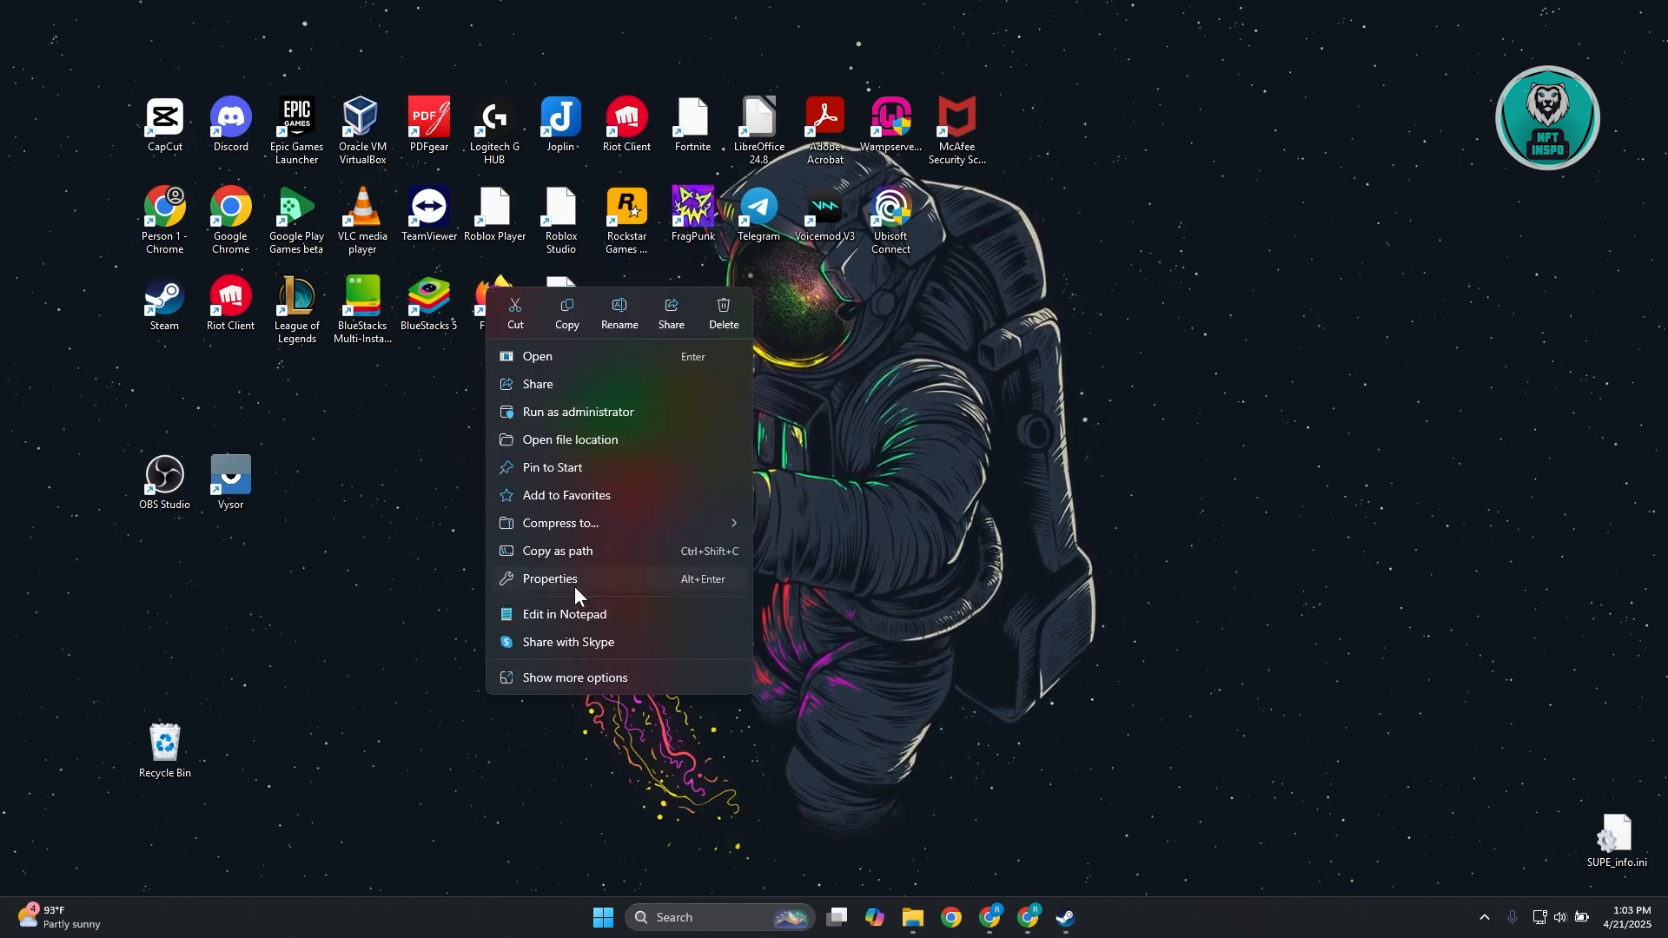
pyautogui.click(550, 578)
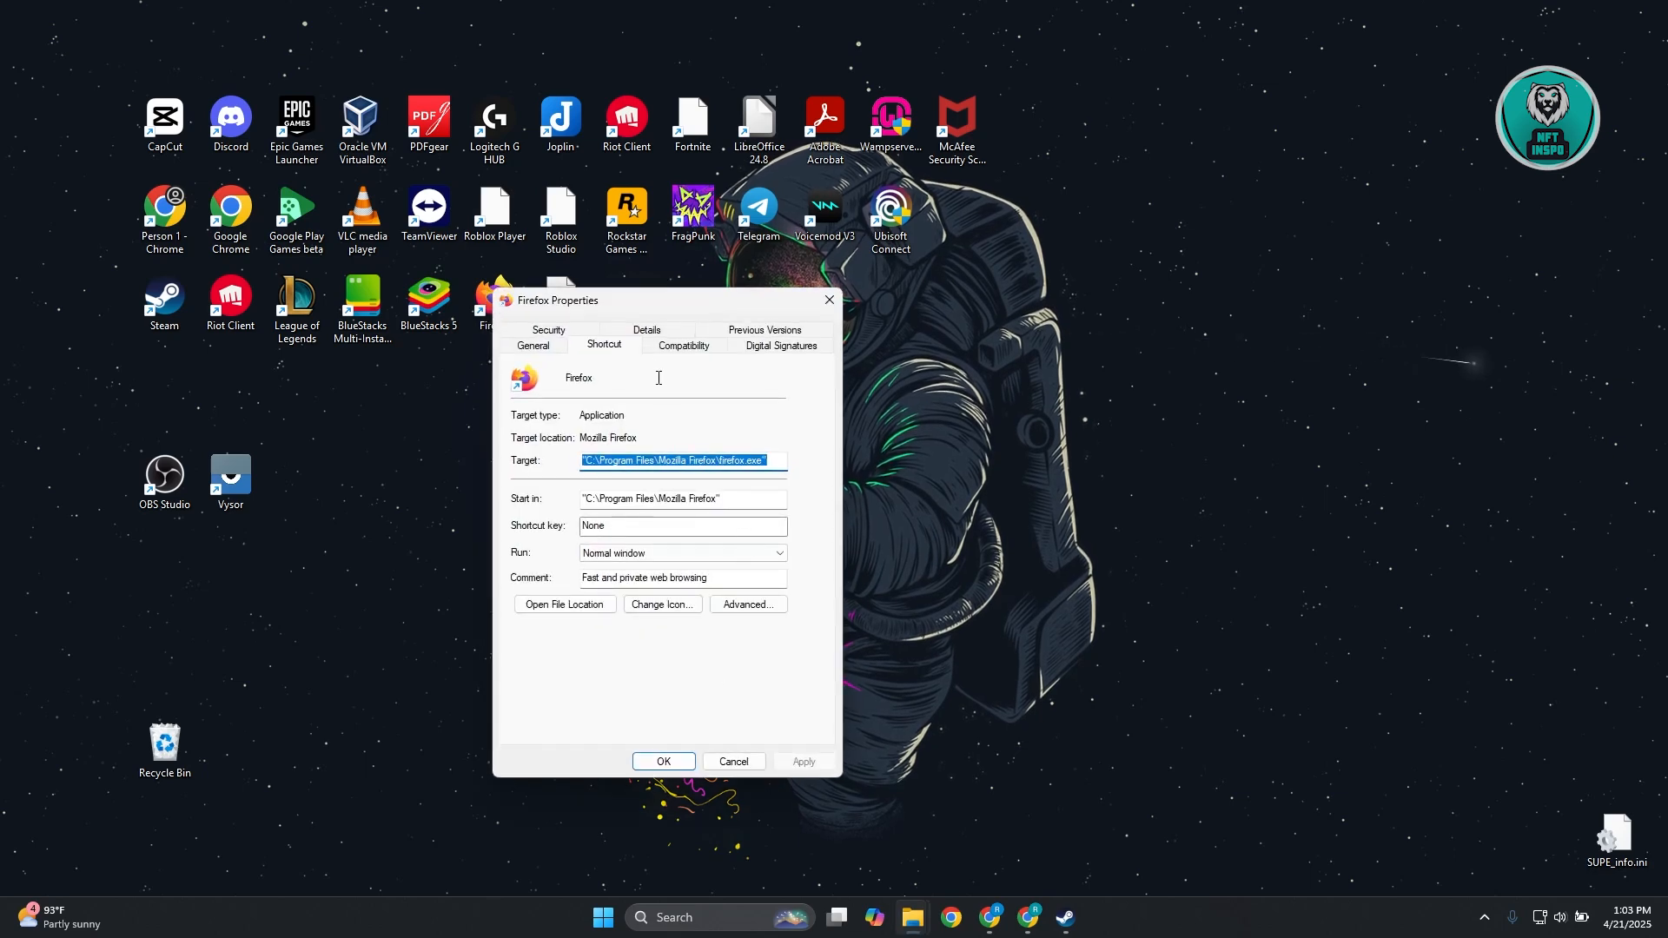
pyautogui.click(683, 345)
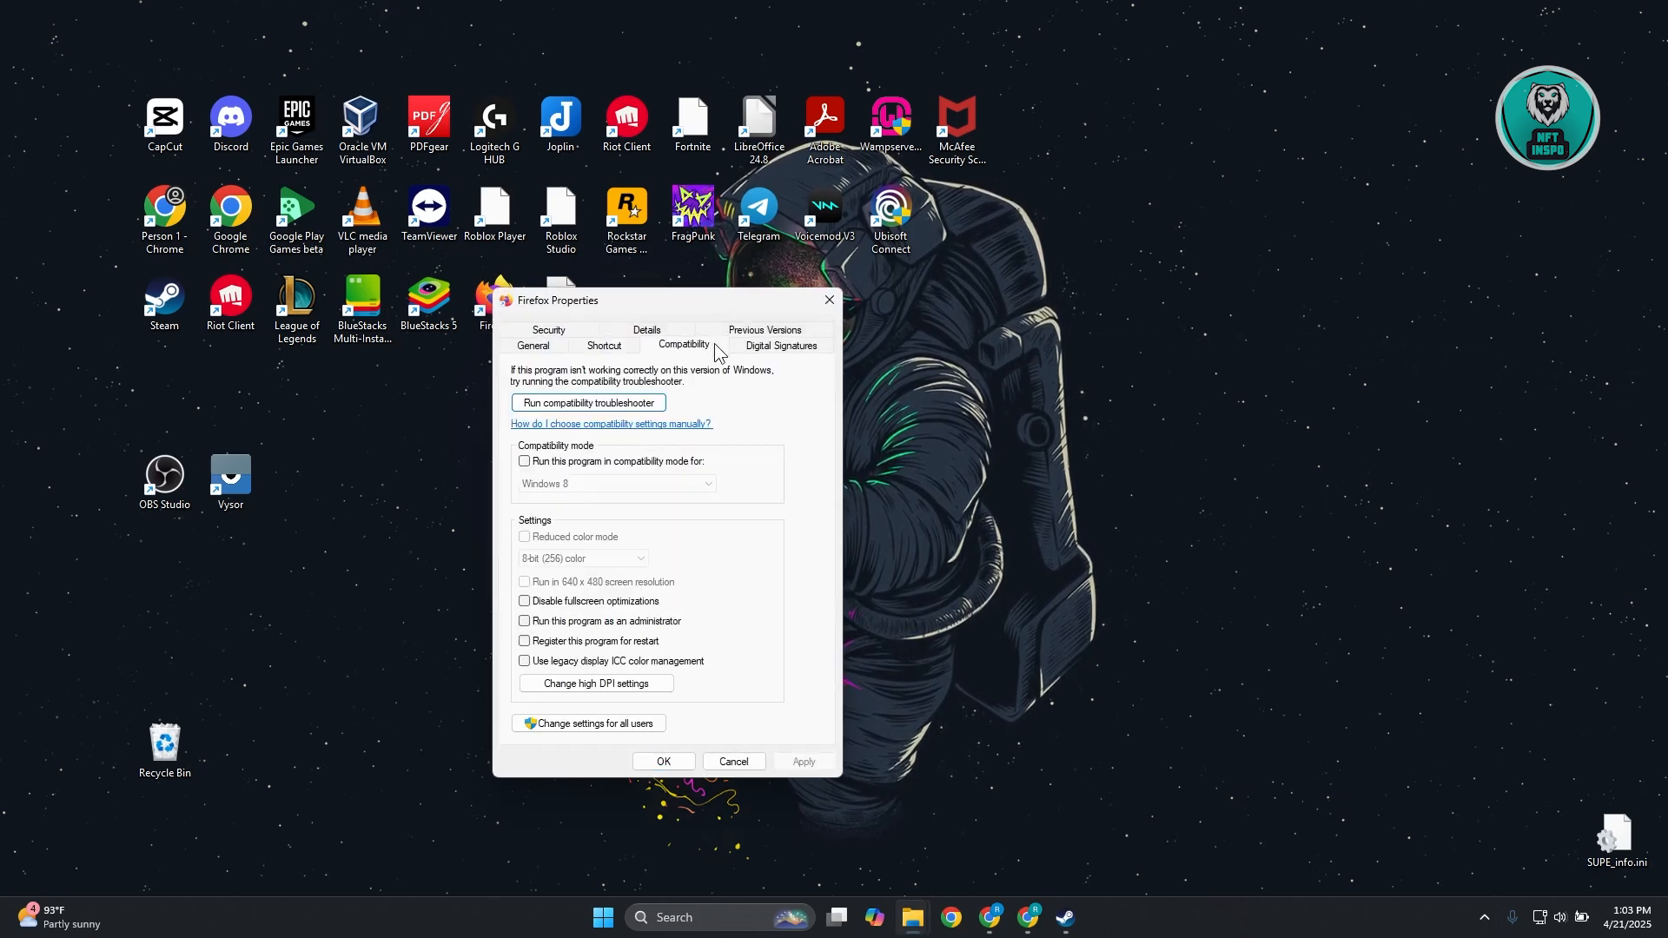
pyautogui.moveTo(560, 631)
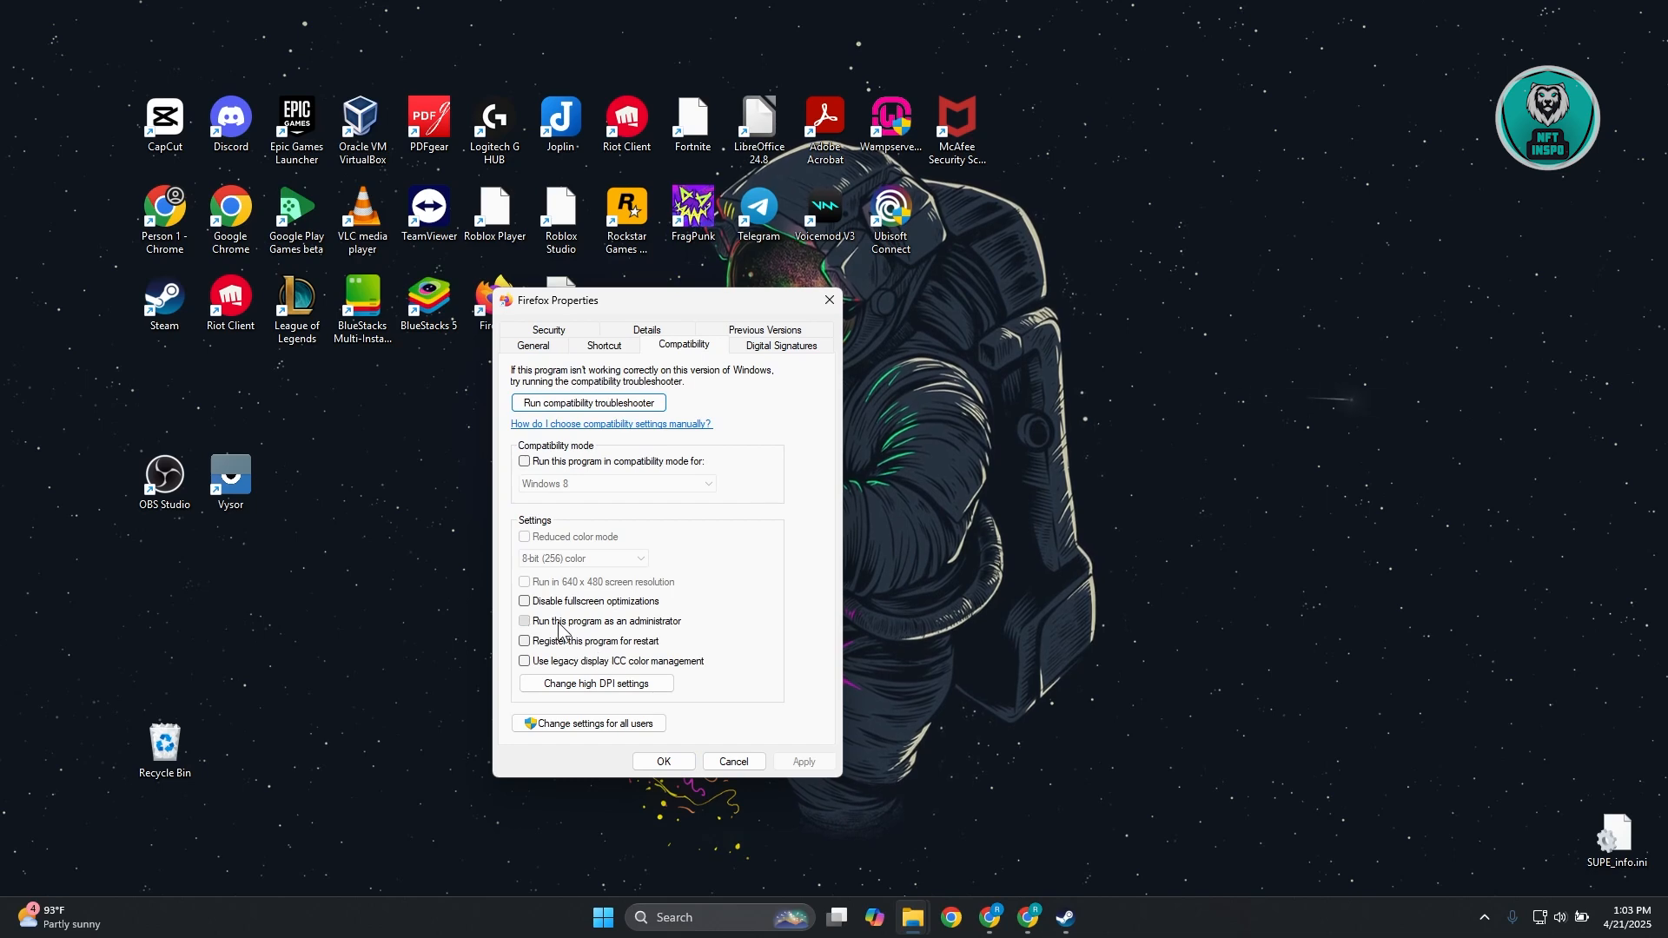
pyautogui.click(524, 620)
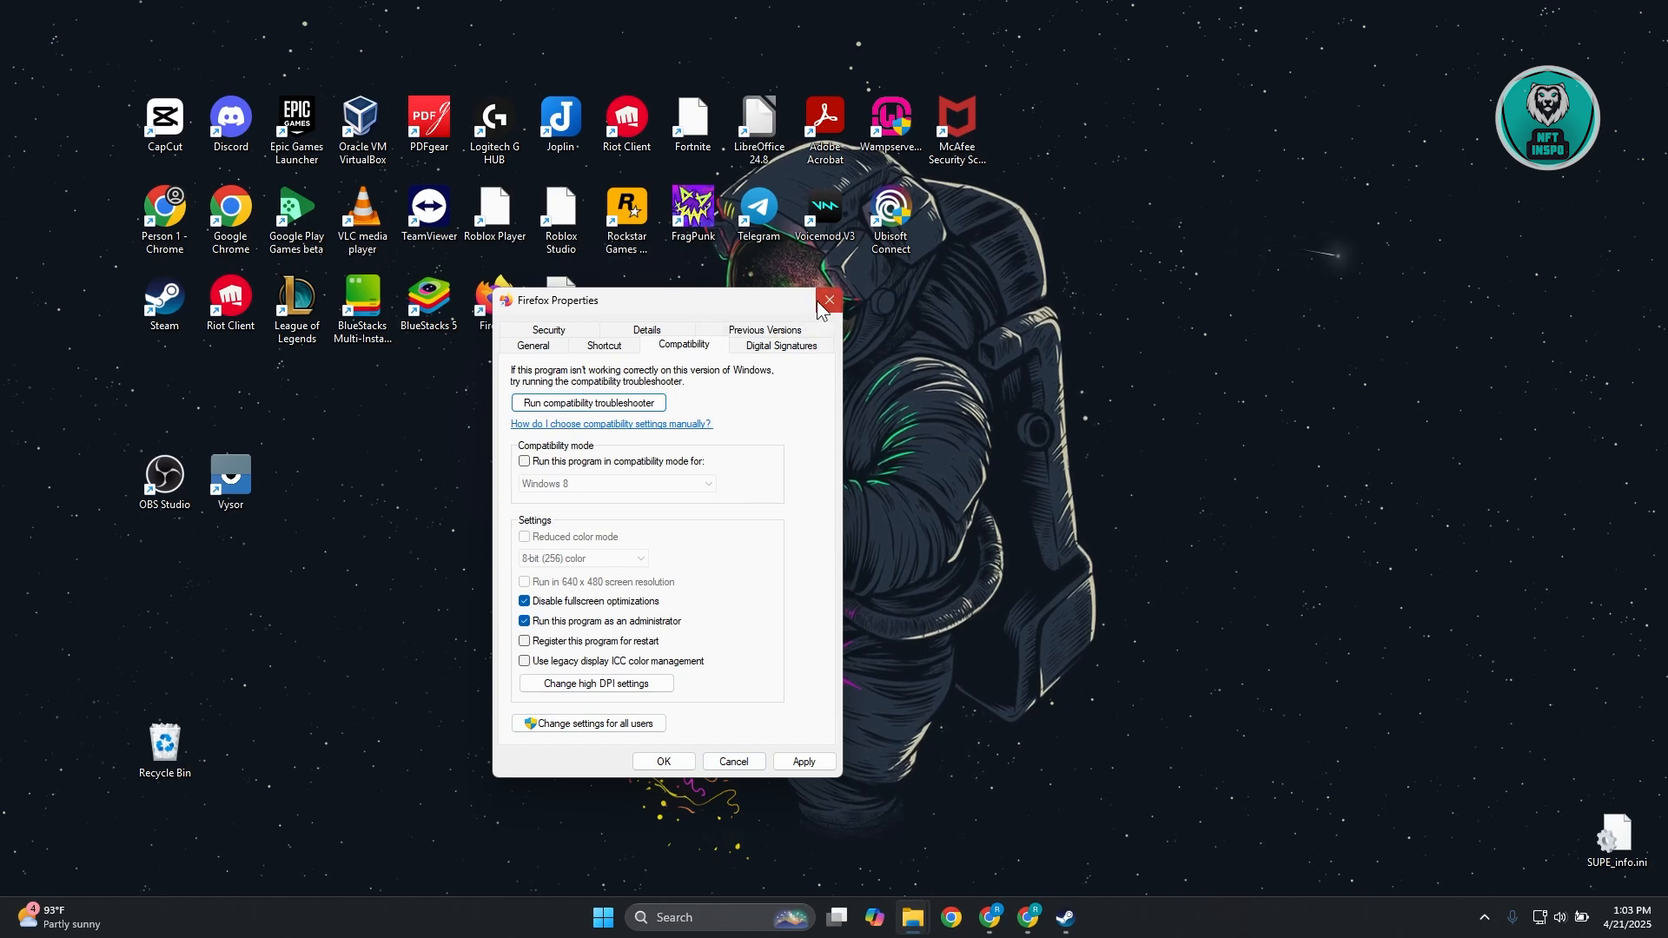
pyautogui.click(828, 300)
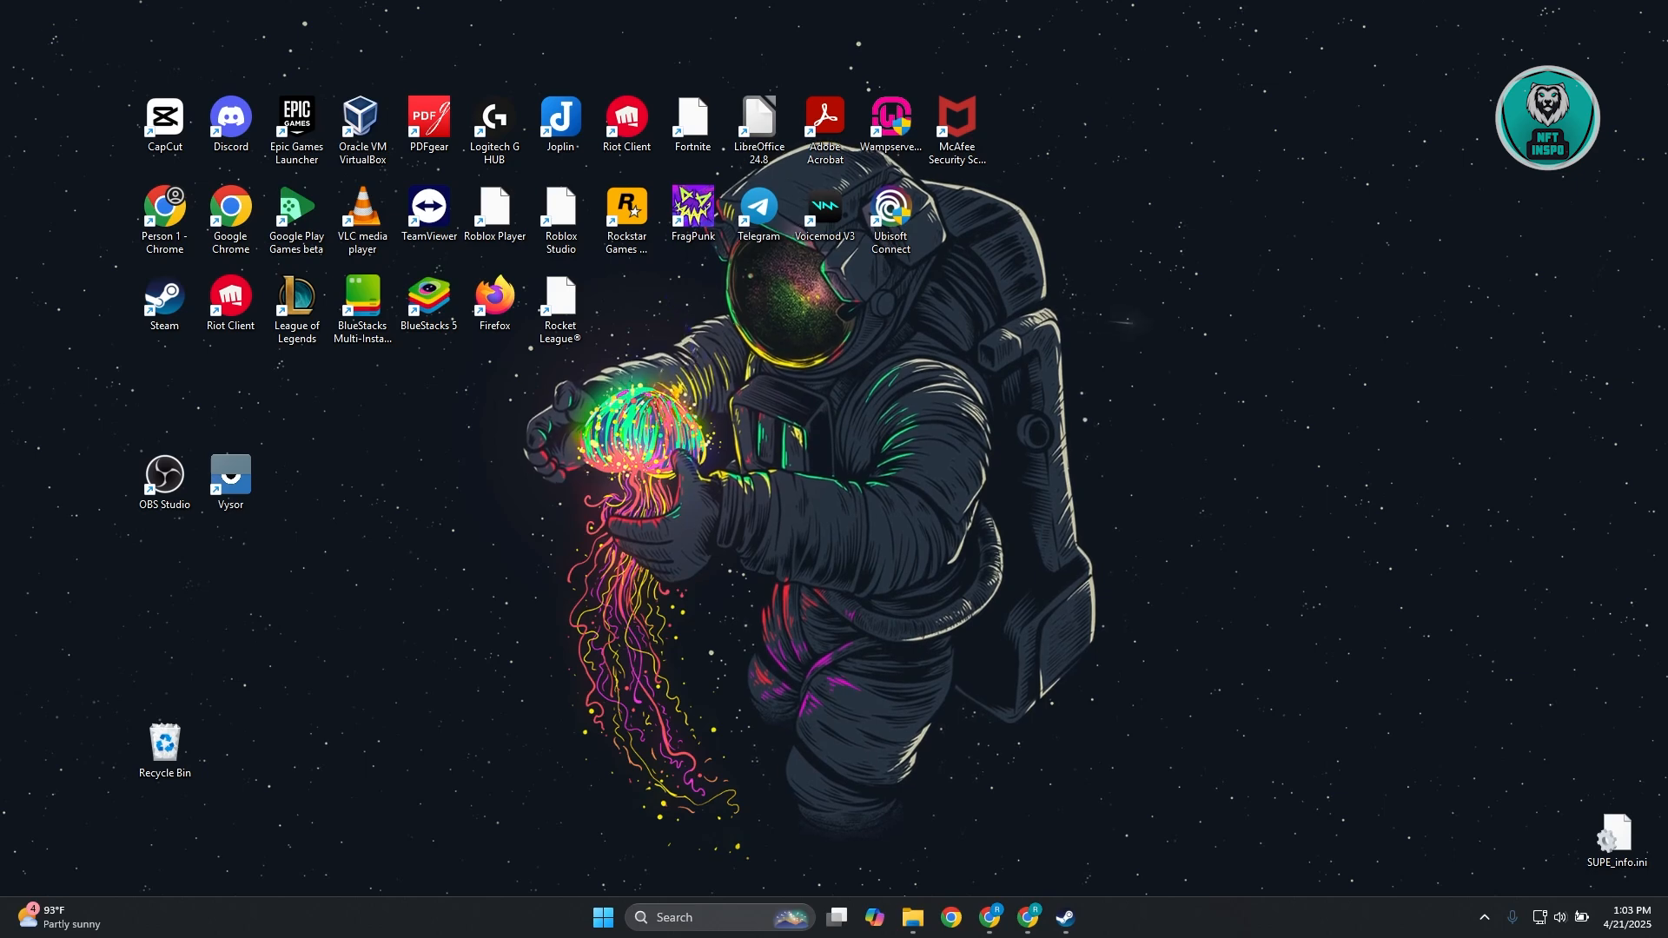
pyautogui.moveTo(810, 568)
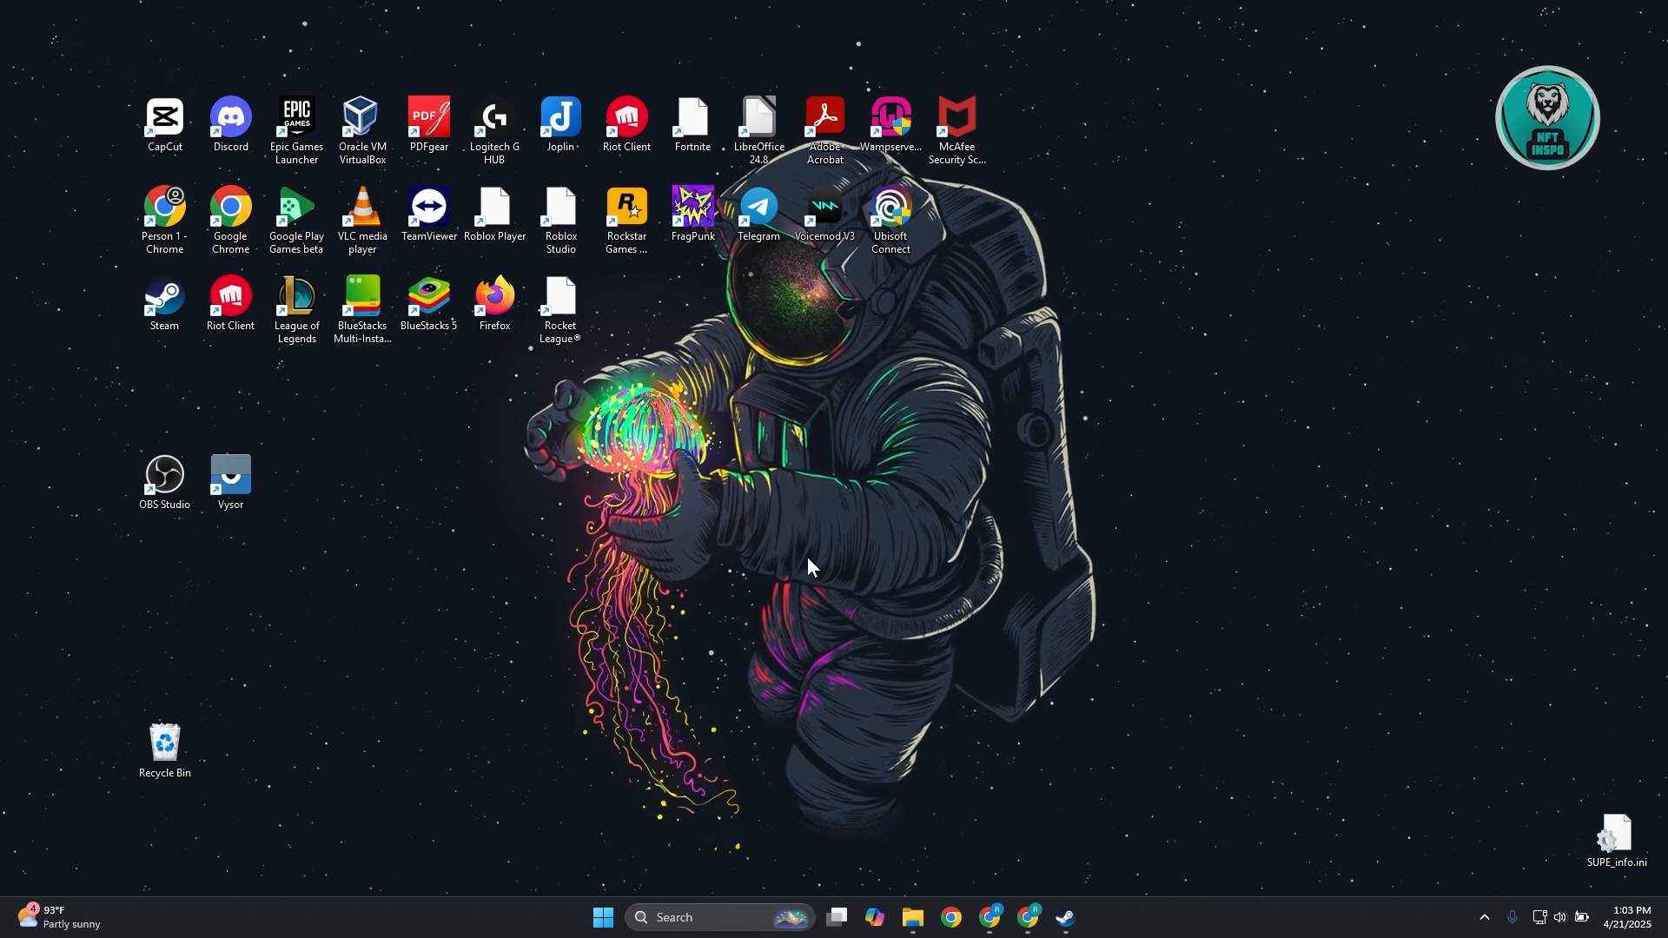